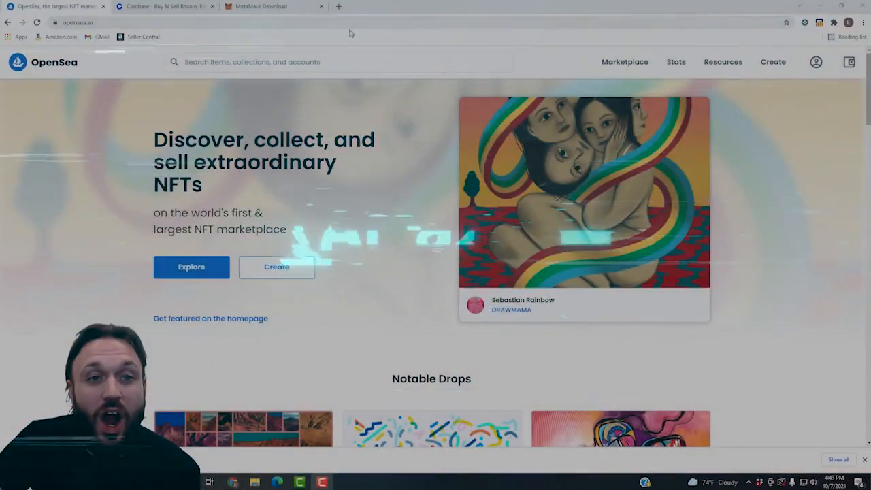
Step: Switch from the OpenSea homepage to the MetaMask download page for Chrome
click(272, 6)
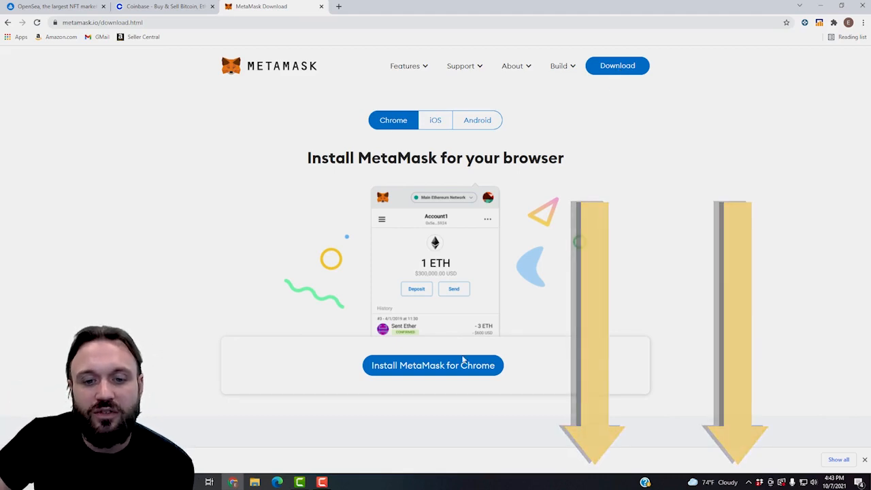
Step: Install the MetaMask extension from its Chrome Web Store listing and confirm adding it
click(432, 364)
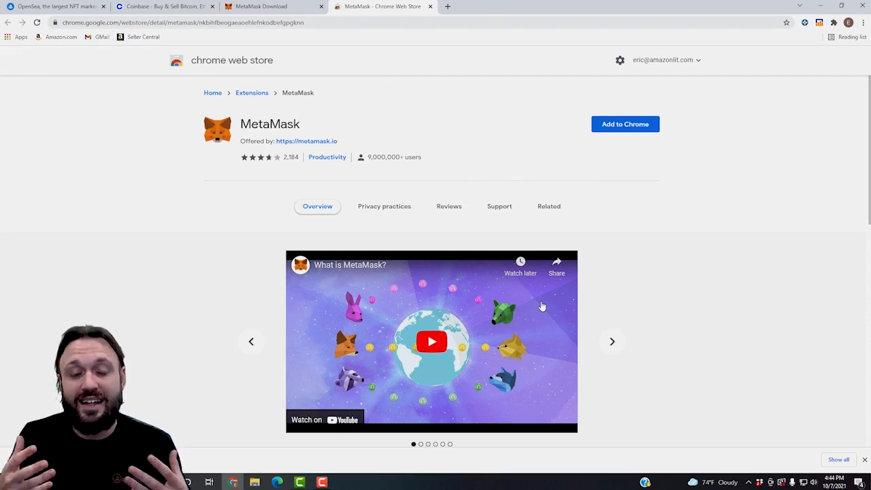
click(625, 123)
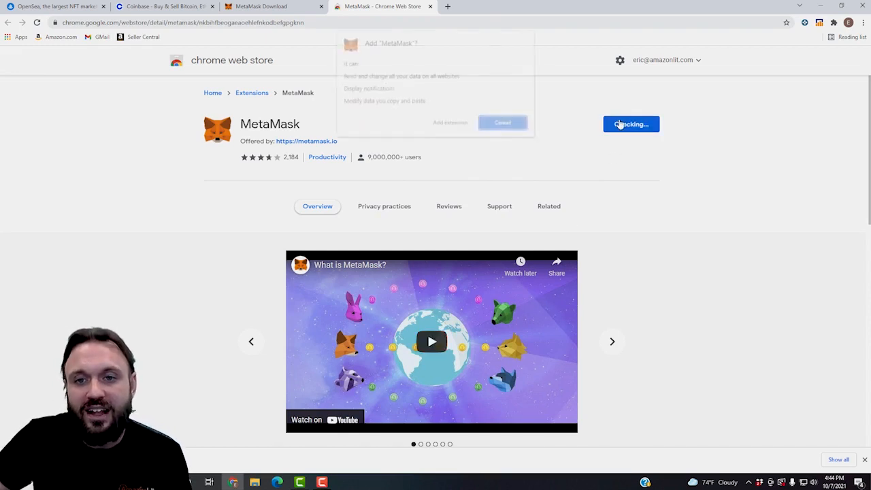
click(449, 123)
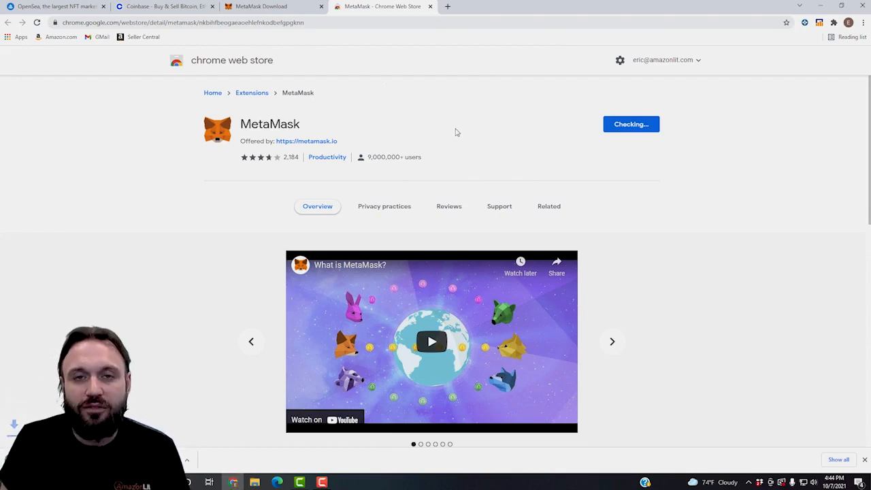
click(611, 340)
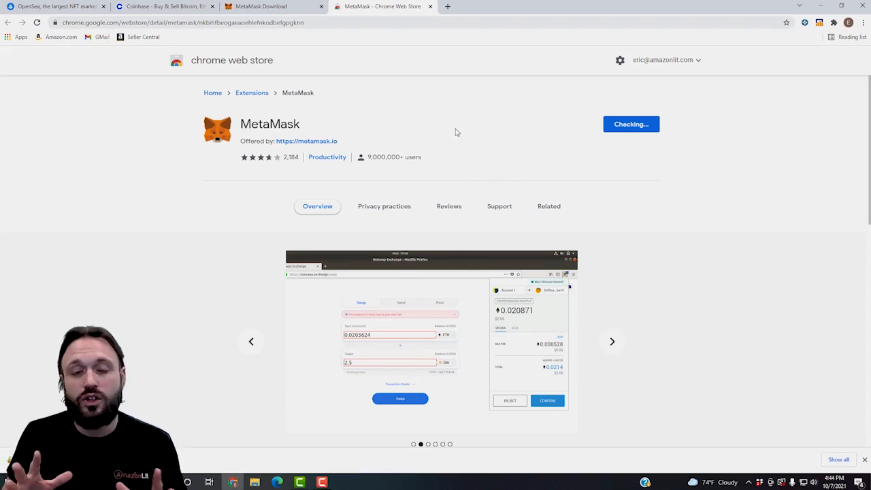
click(630, 124)
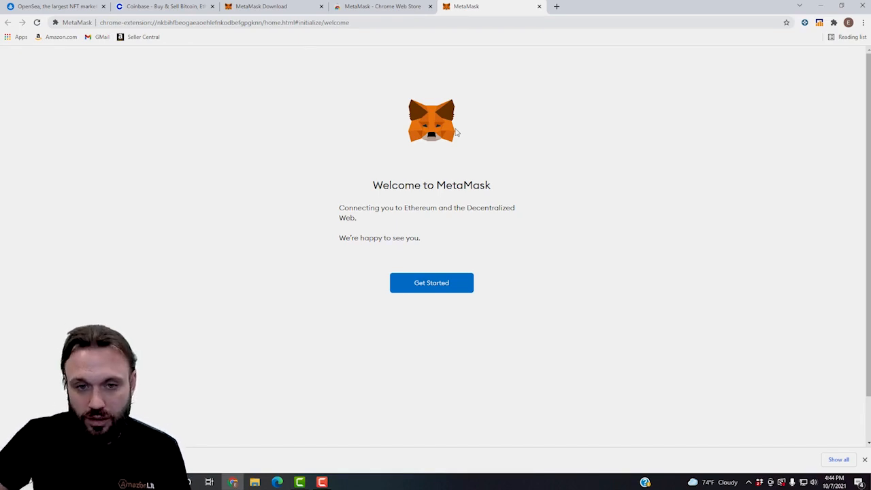
Step: Begin MetaMask setup, choose to create a new wallet and decline usage data sharing
click(431, 282)
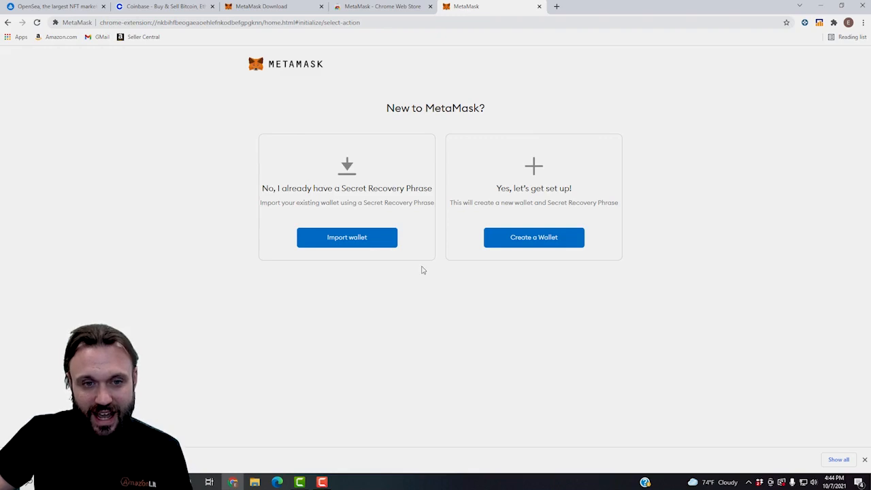
mouse_move(811, 66)
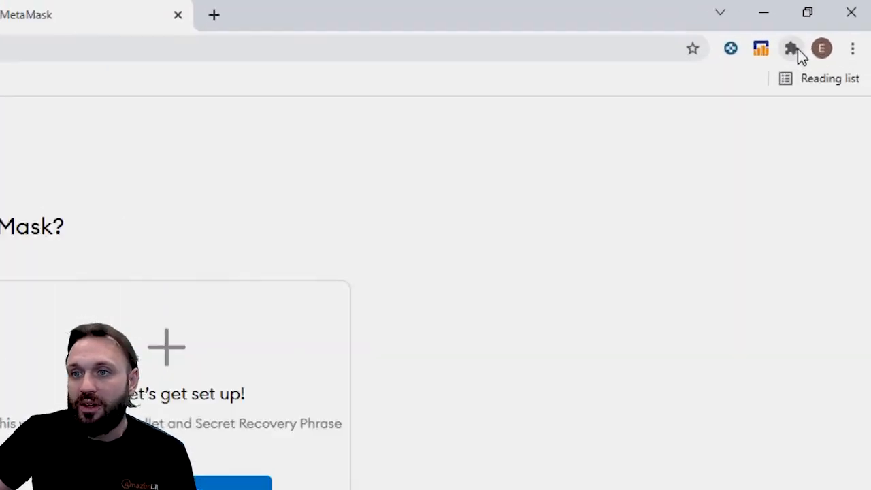
click(790, 49)
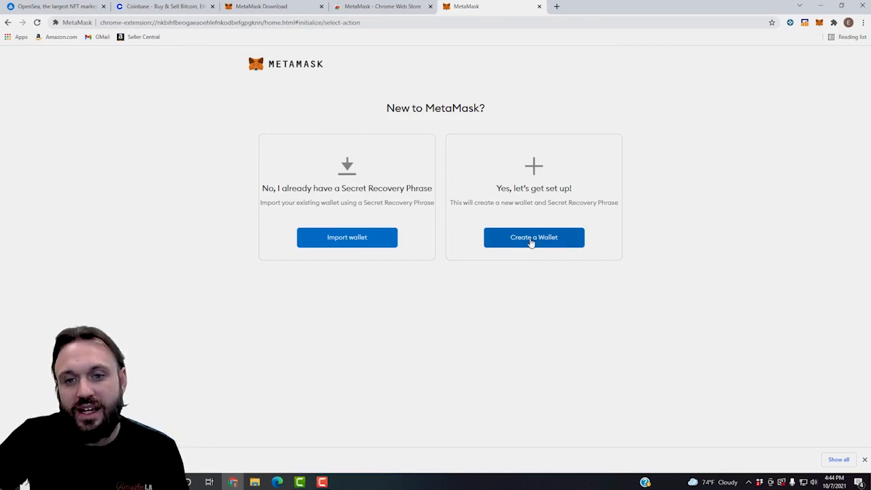
click(533, 237)
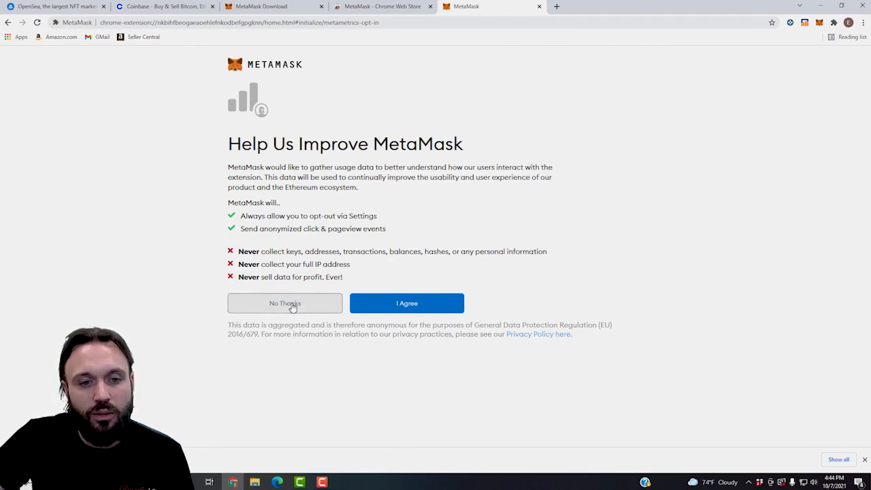
click(405, 302)
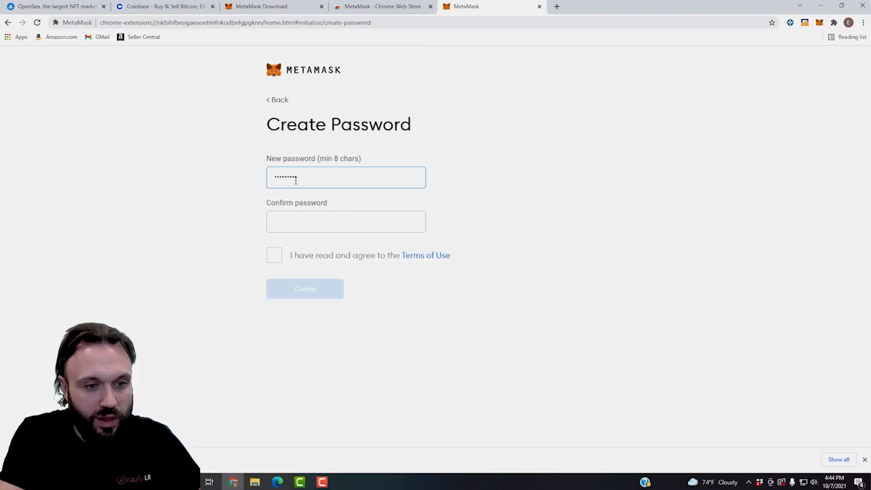
Step: Enter the wallet password and agree to the Terms of Use to create the wallet
text(•)
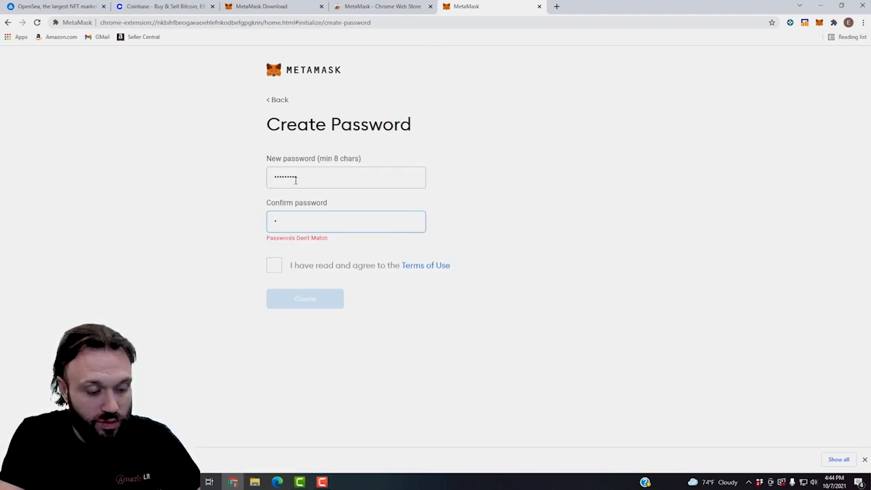
key(backspace)
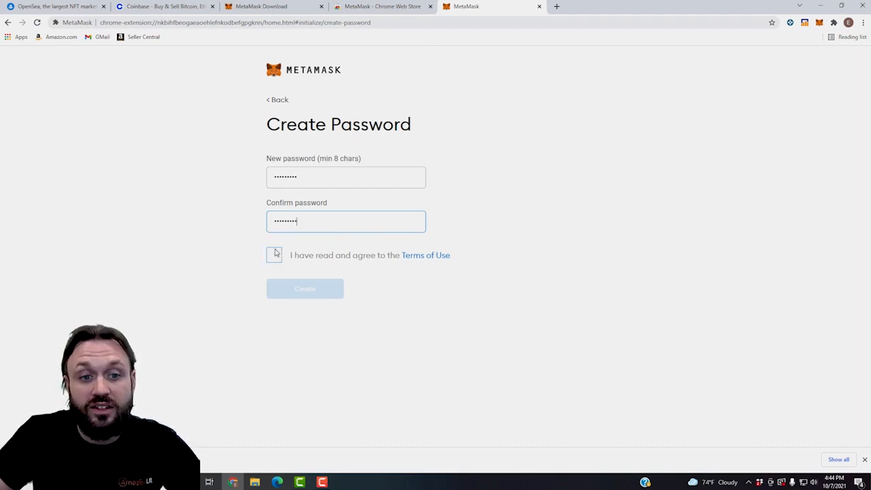
click(305, 288)
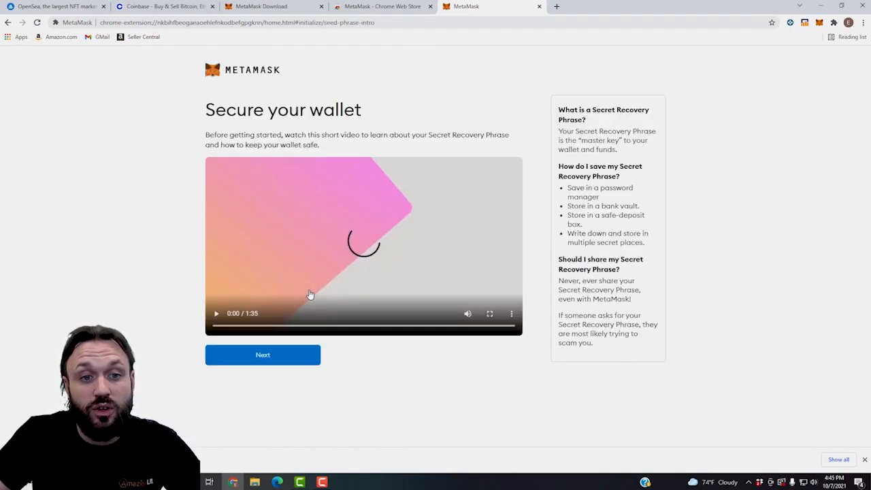
Step: Continue past the wallet-security introduction toward the Secret Recovery Phrase steps
click(215, 312)
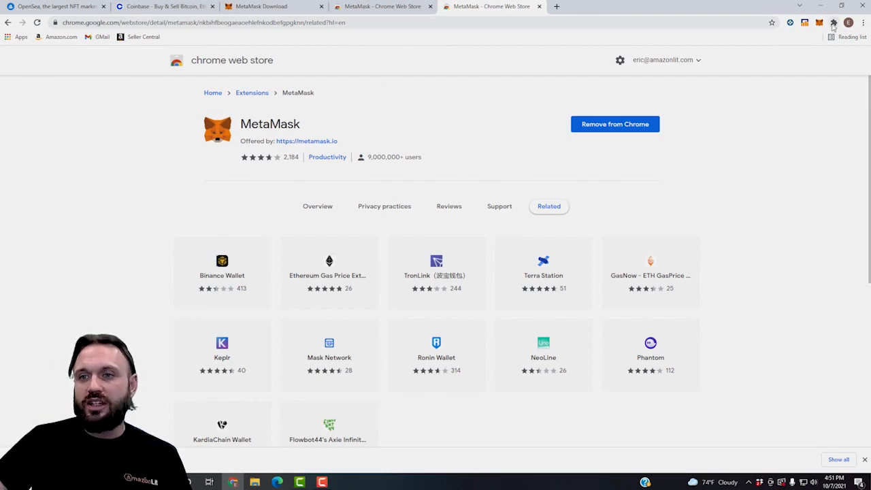
Step: View the MetaMask wallet's assets showing about 0.5084 ETH, then switch to Coinbase
click(832, 22)
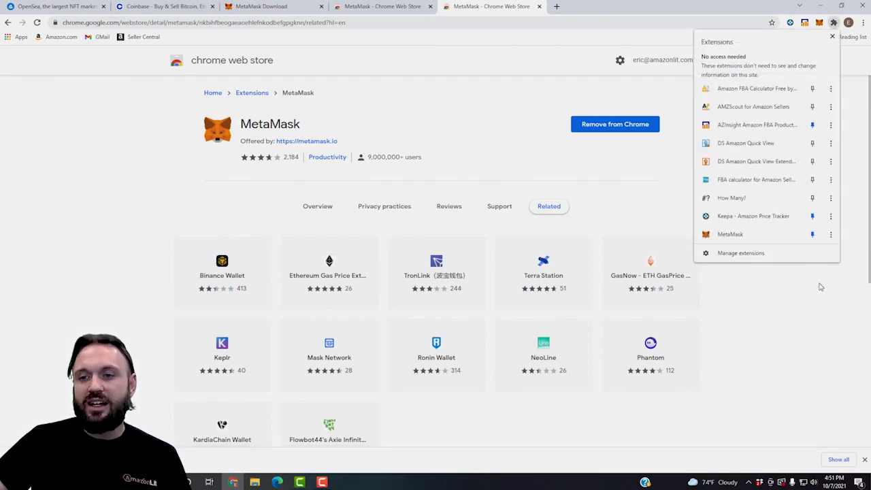
click(804, 22)
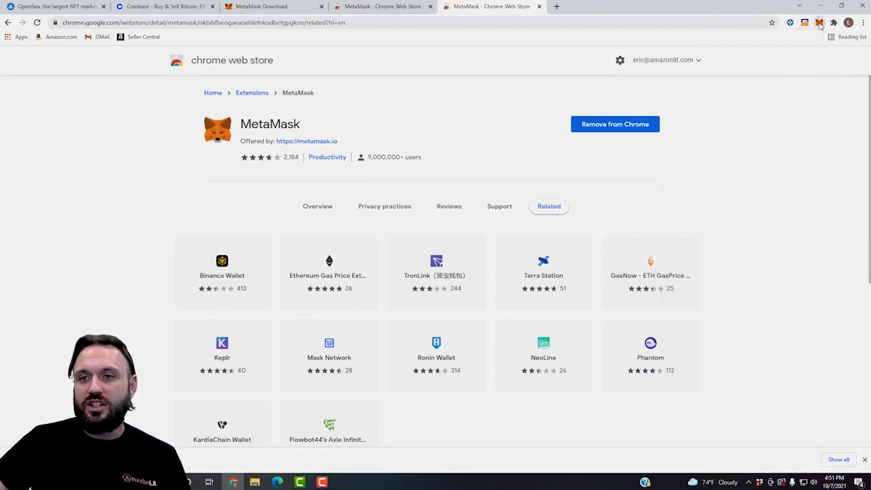
click(819, 22)
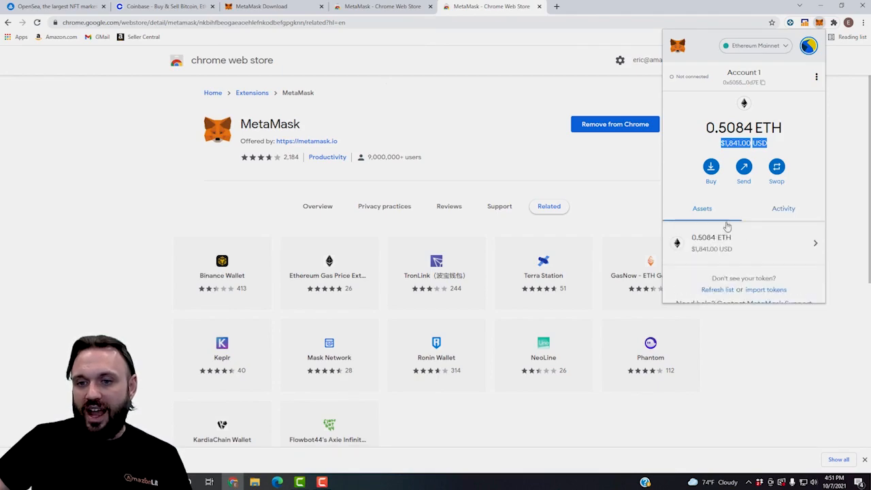
click(272, 5)
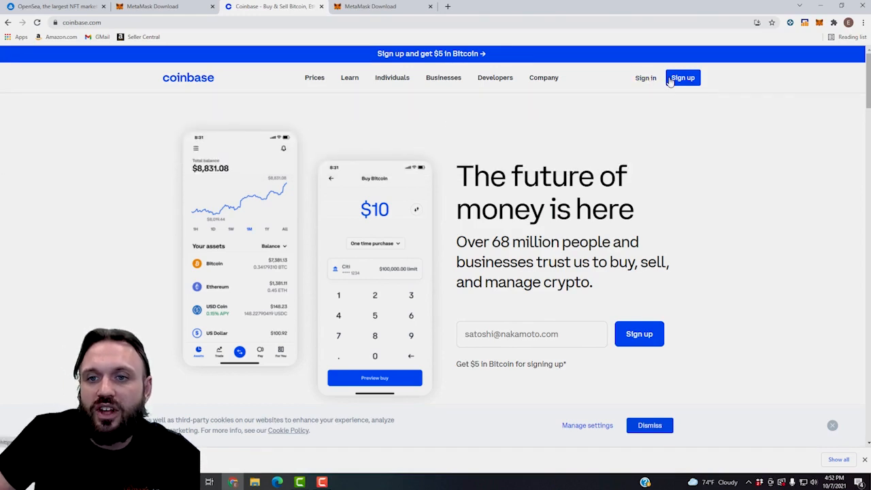
right_click(683, 76)
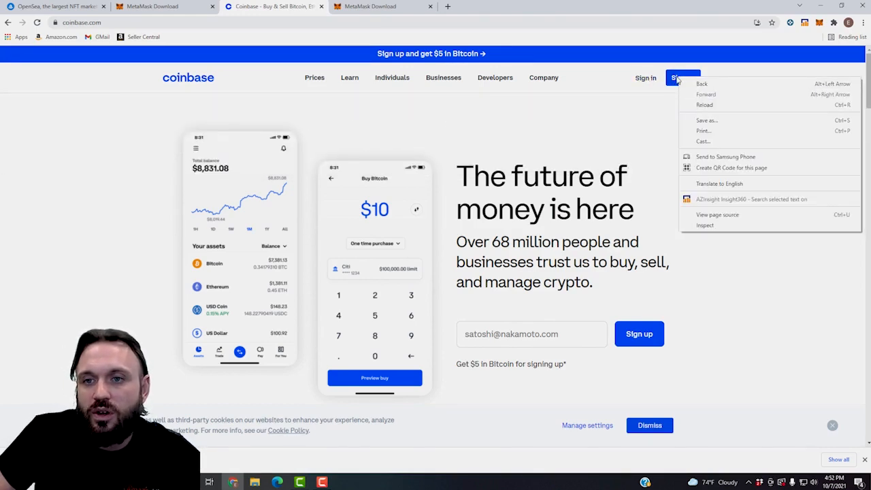
click(681, 76)
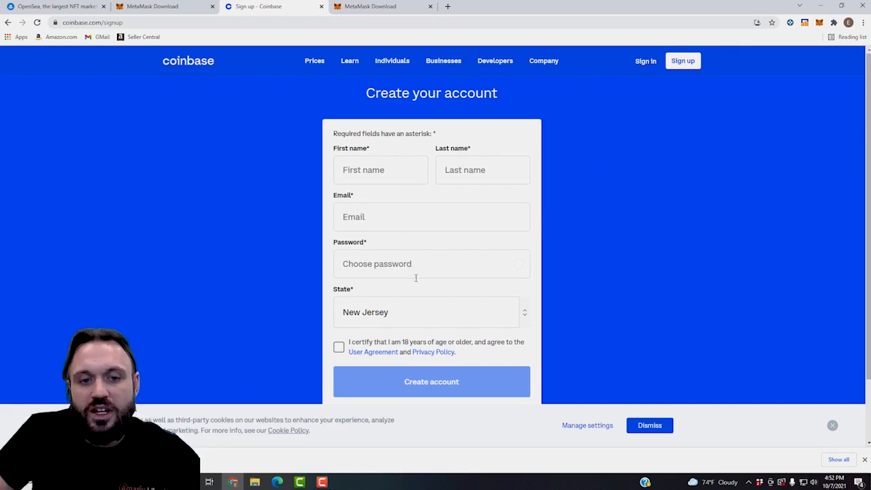
mouse_move(589, 242)
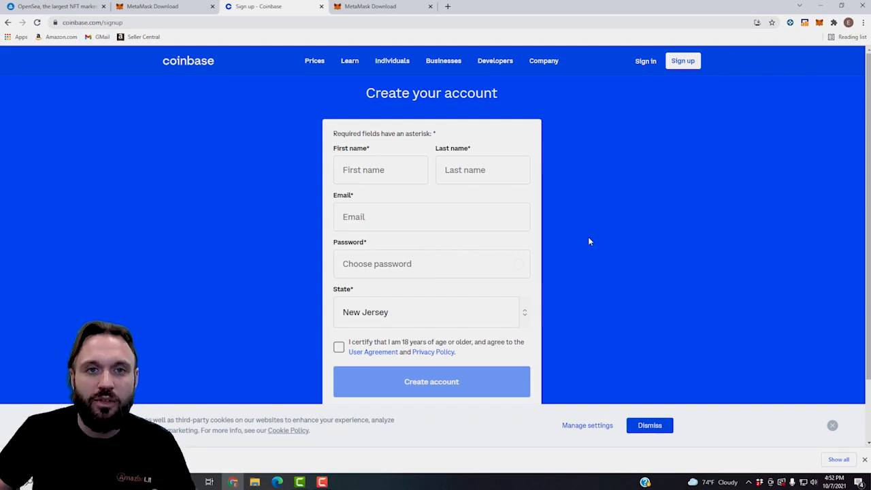
click(644, 59)
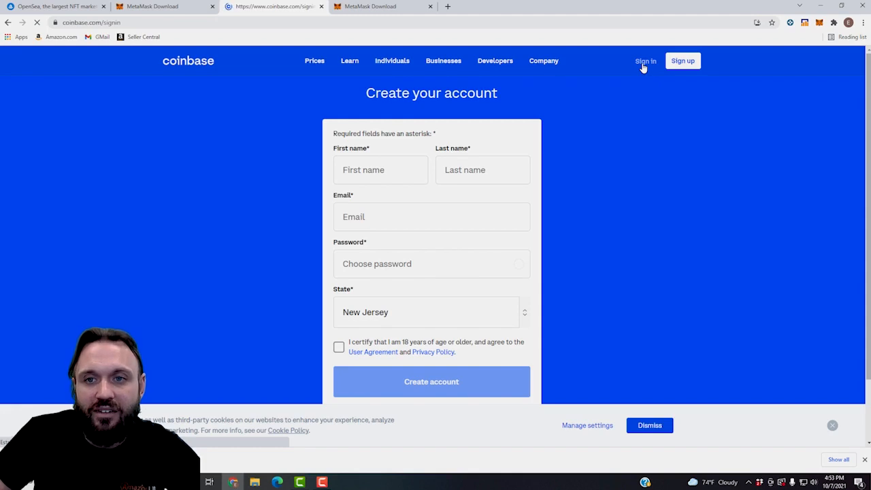
Step: Sign in to Coinbase and submit the six-digit authenticator verification code
click(645, 60)
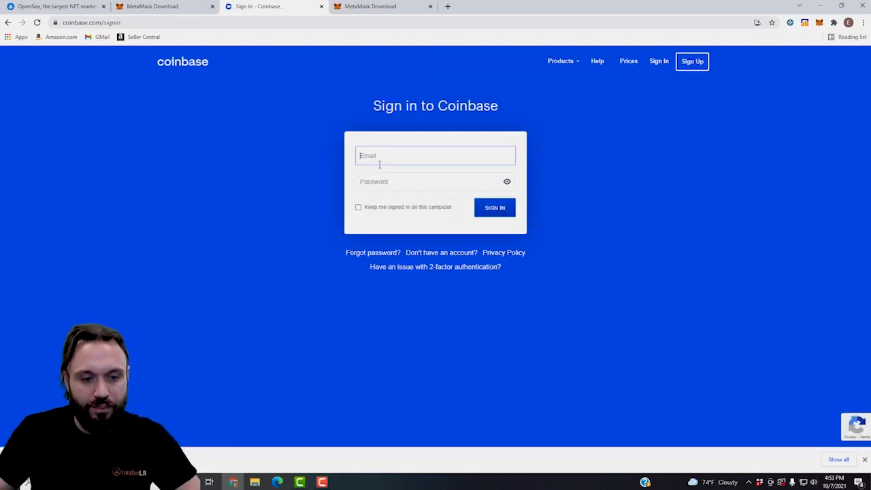
click(495, 207)
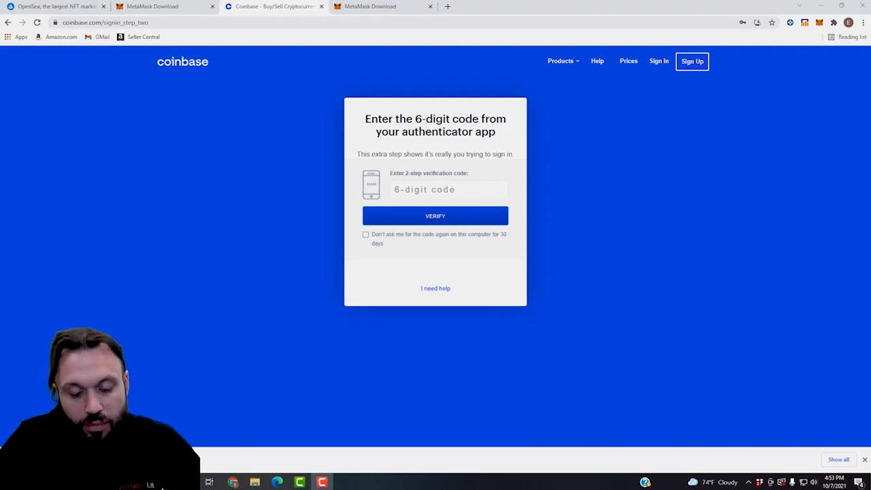
click(435, 189)
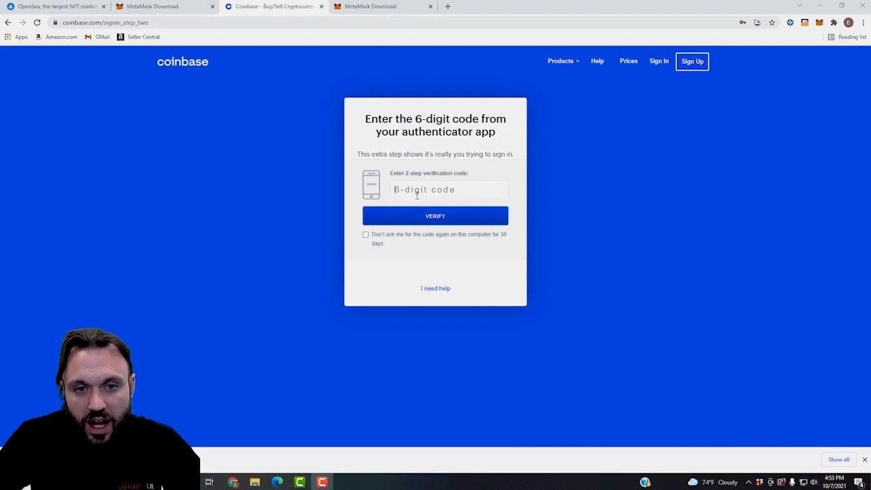
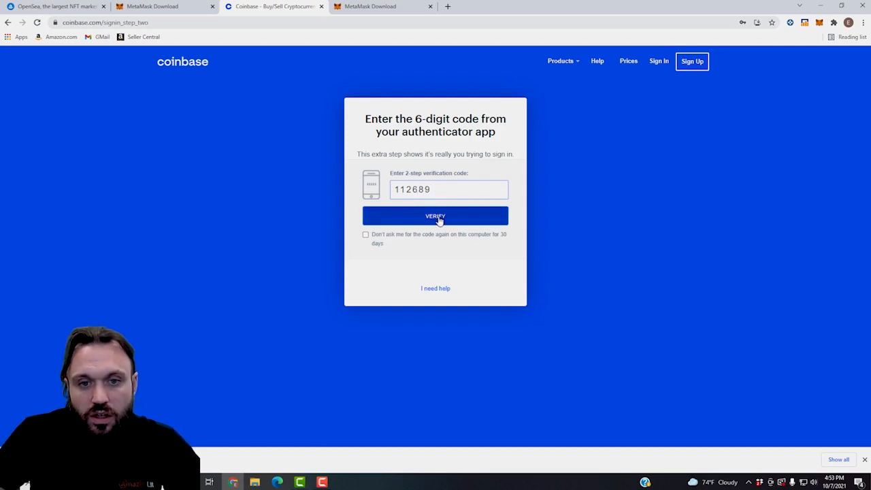
click(436, 215)
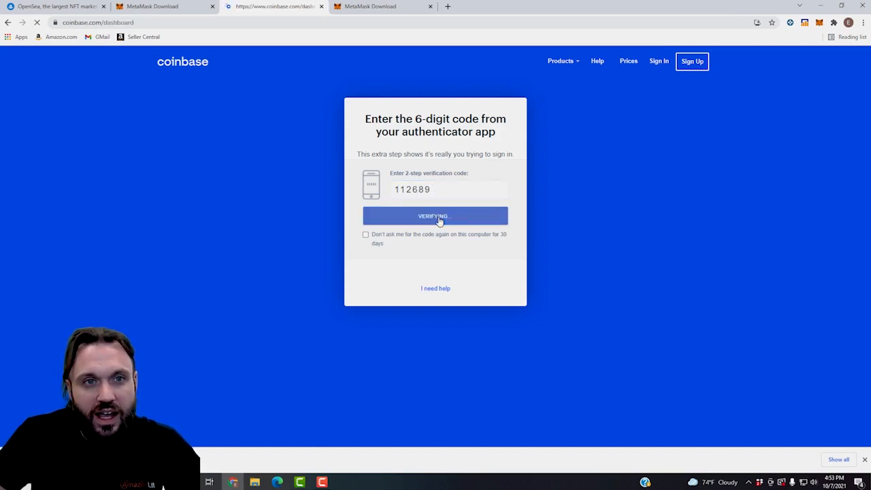
Step: Compare the portfolio balance chart across ALL, 1Y and 24H ranges, then head to trading
click(435, 215)
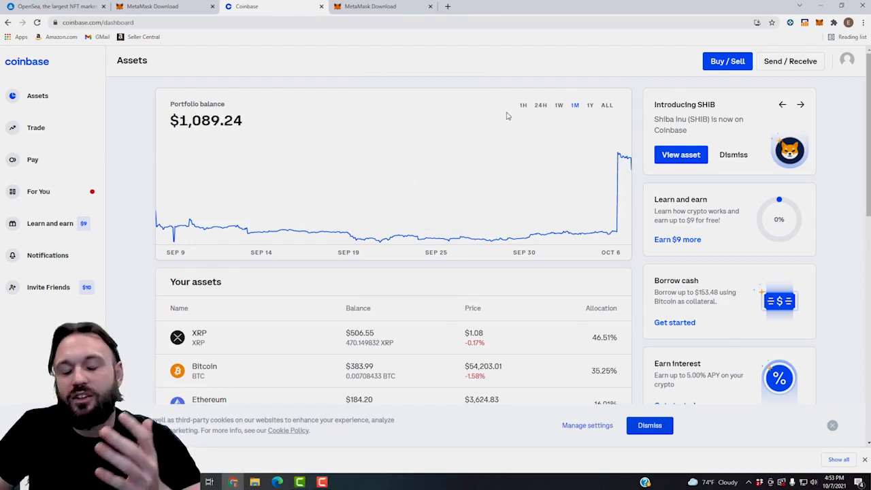
click(605, 104)
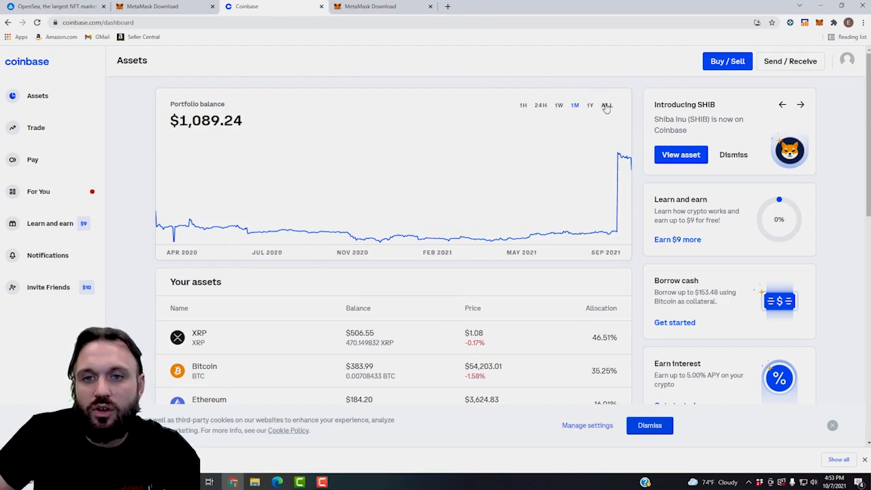
click(607, 105)
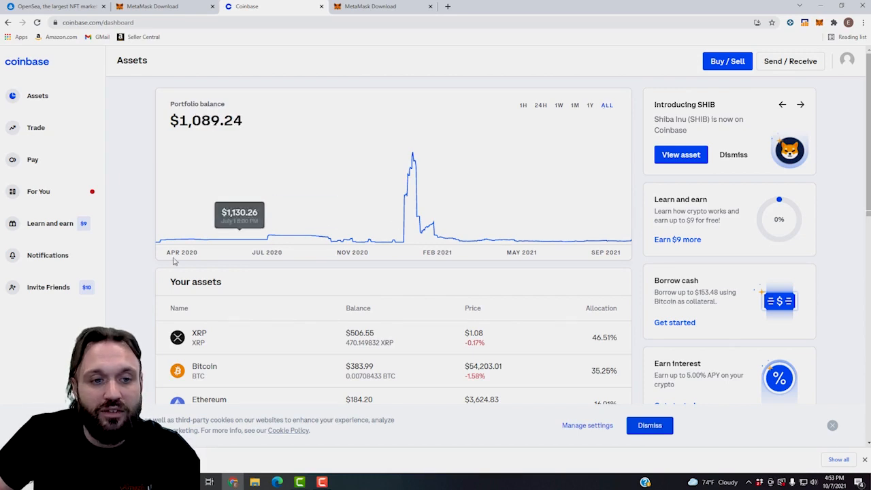
mouse_move(220, 238)
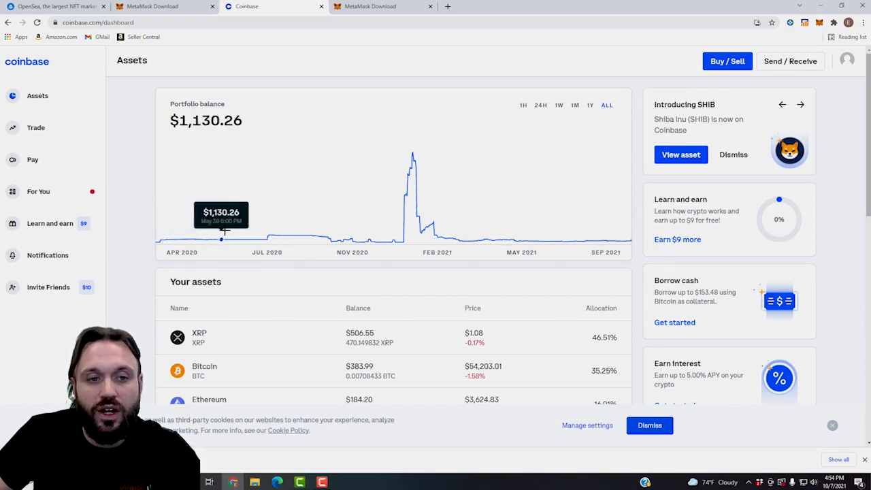
mouse_move(305, 237)
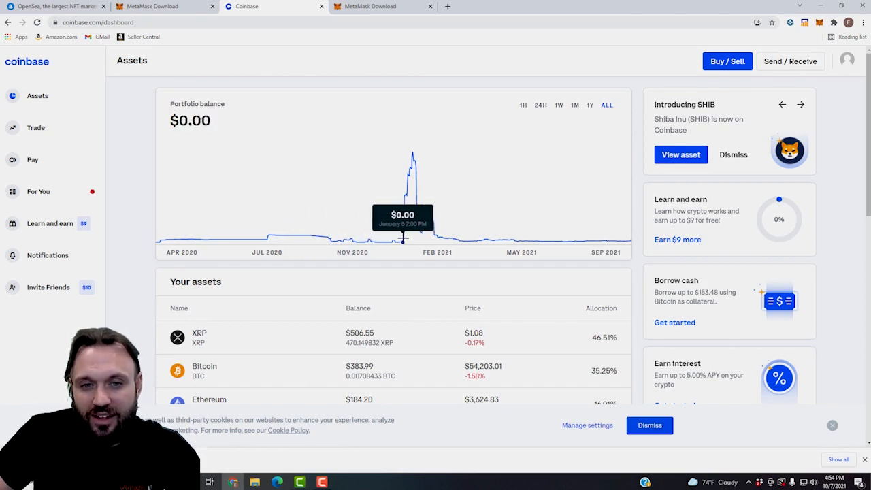
mouse_move(430, 238)
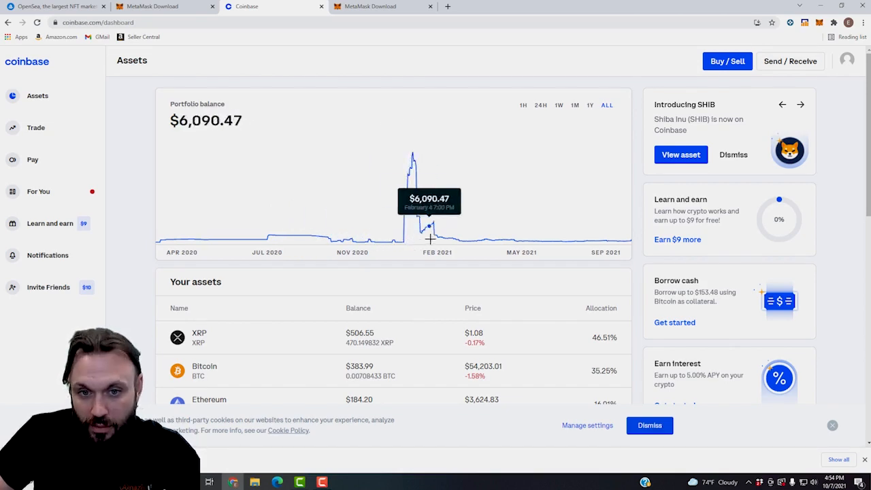
mouse_move(500, 237)
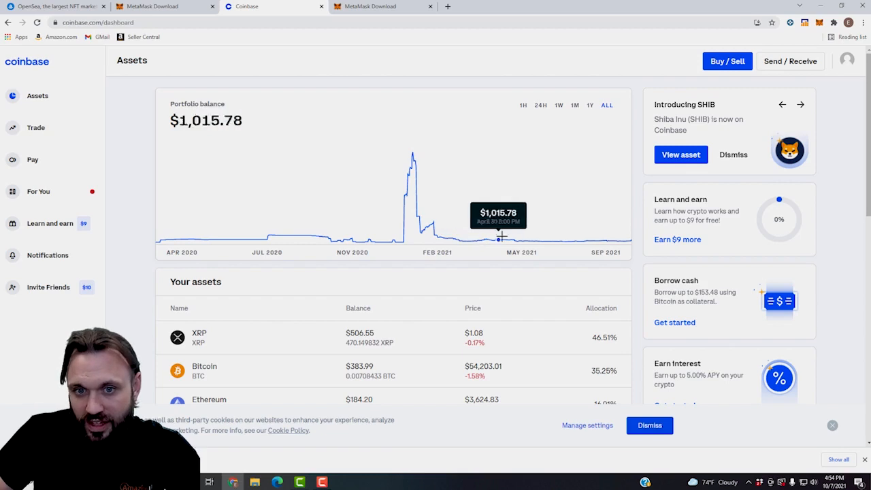
click(589, 105)
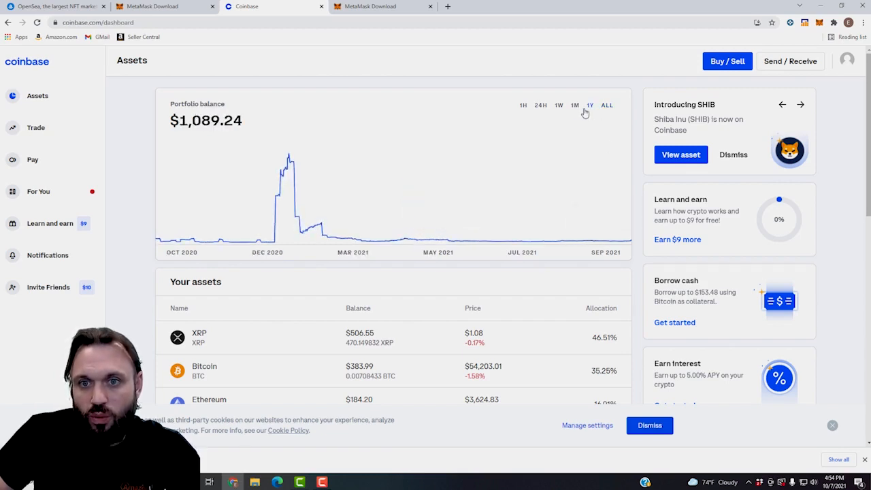
click(540, 105)
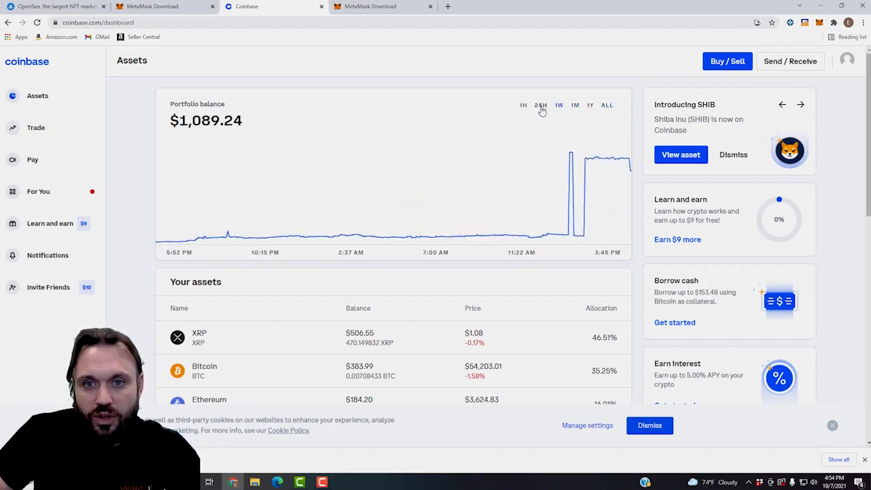
click(209, 400)
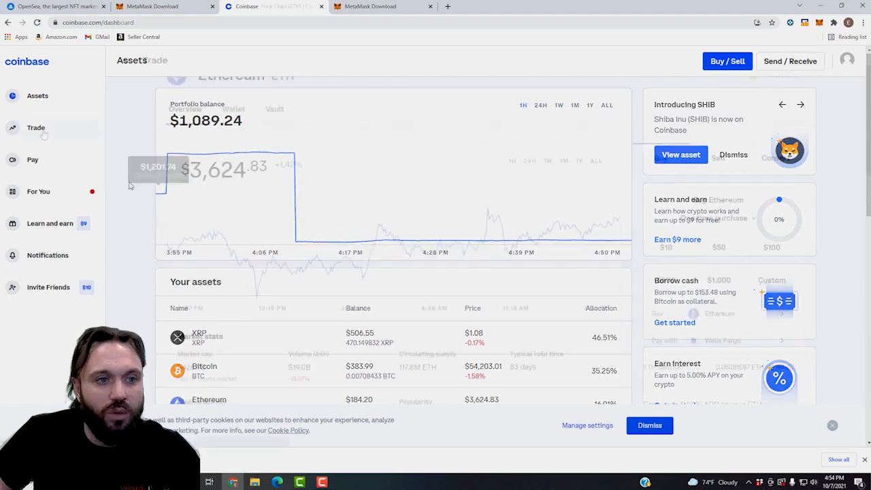
Step: Show the Trade page and scroll down the list of tradable crypto assets
click(35, 128)
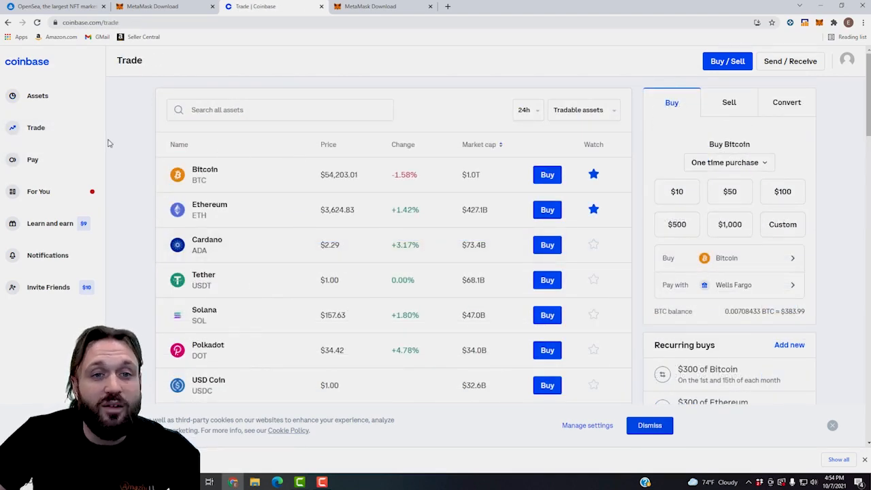
mouse_move(33, 160)
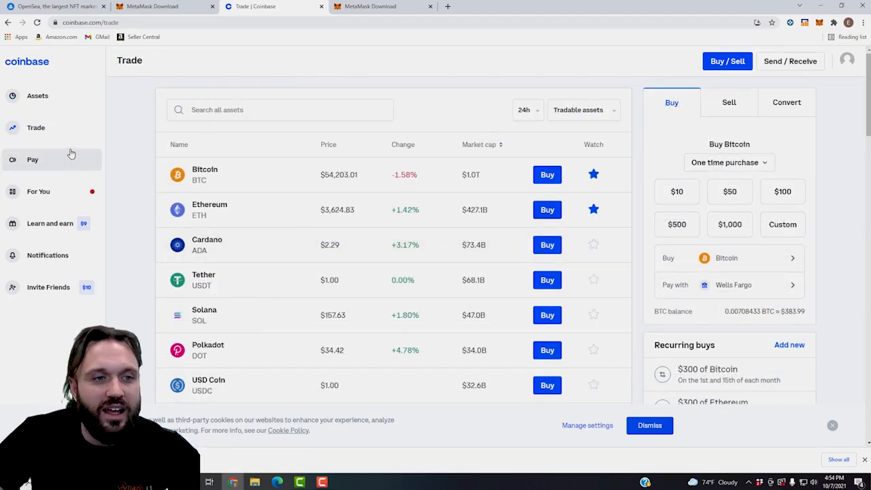
mouse_move(70, 151)
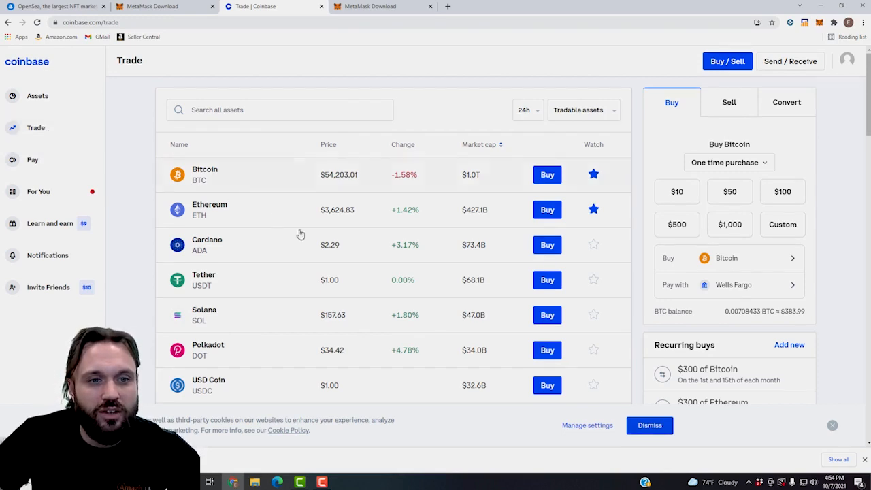
mouse_move(312, 189)
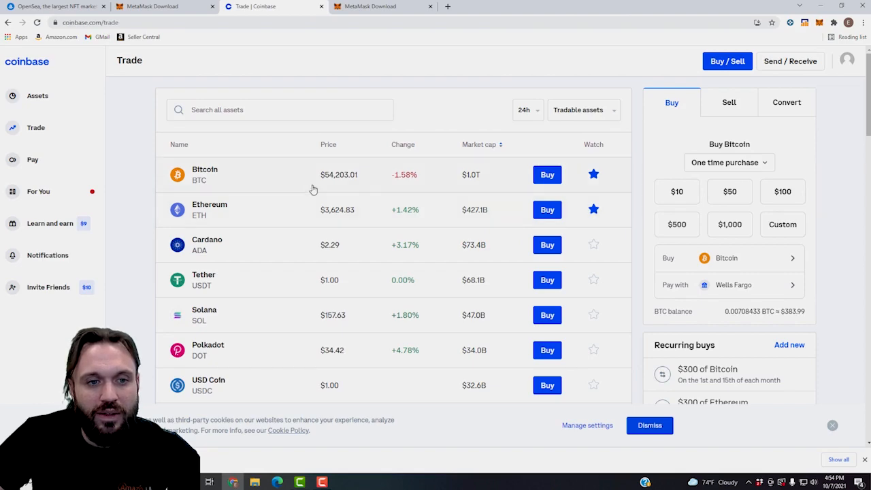
scroll(down, 3)
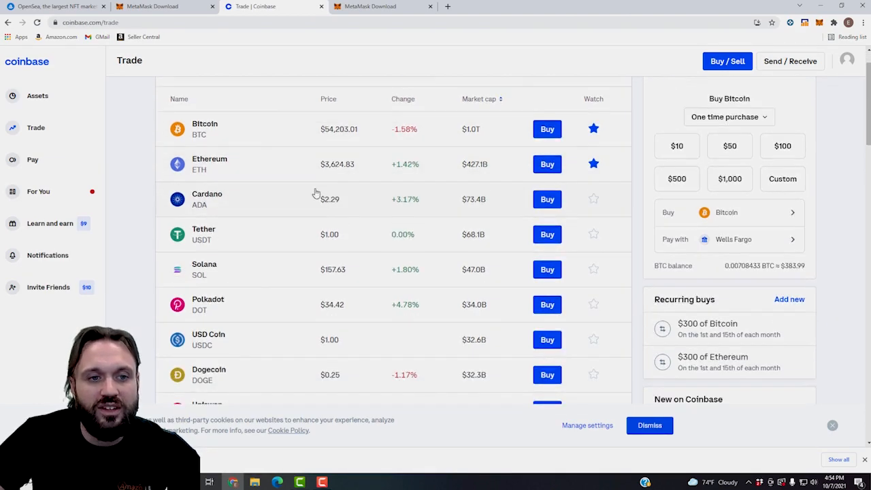
scroll(down, 3)
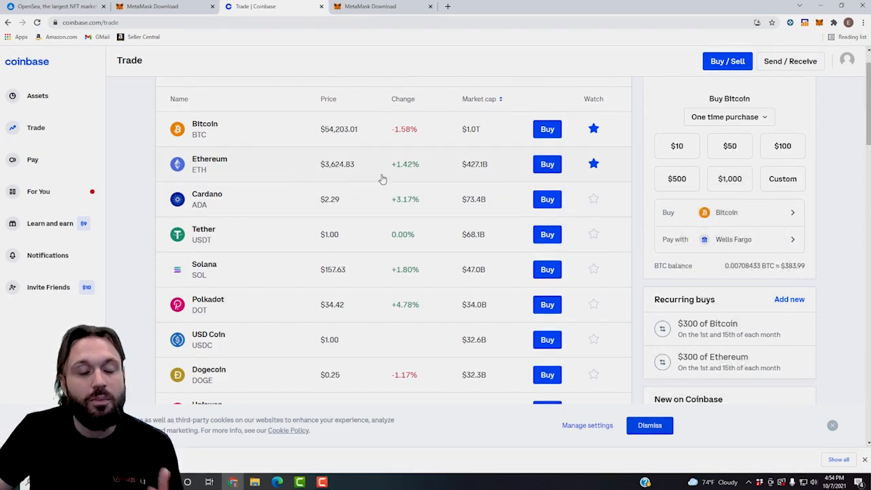
mouse_move(162, 171)
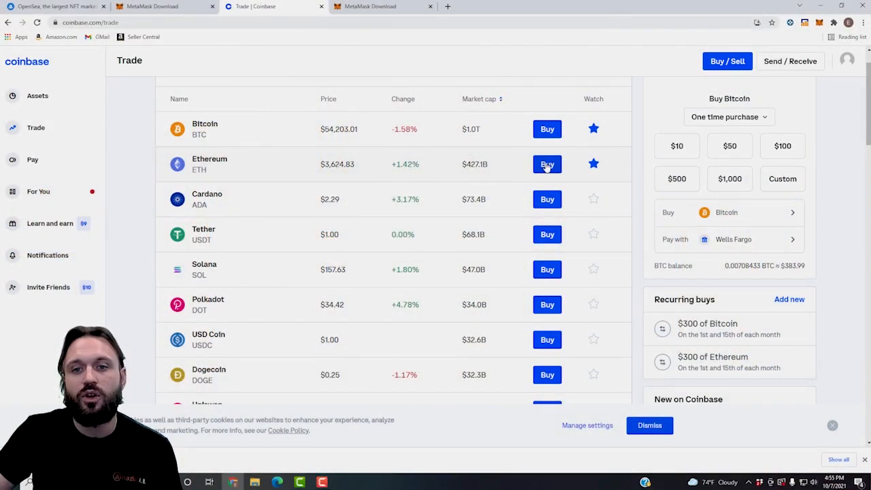
Step: Start buying Ethereum and view the repeat-purchase frequency options
click(547, 163)
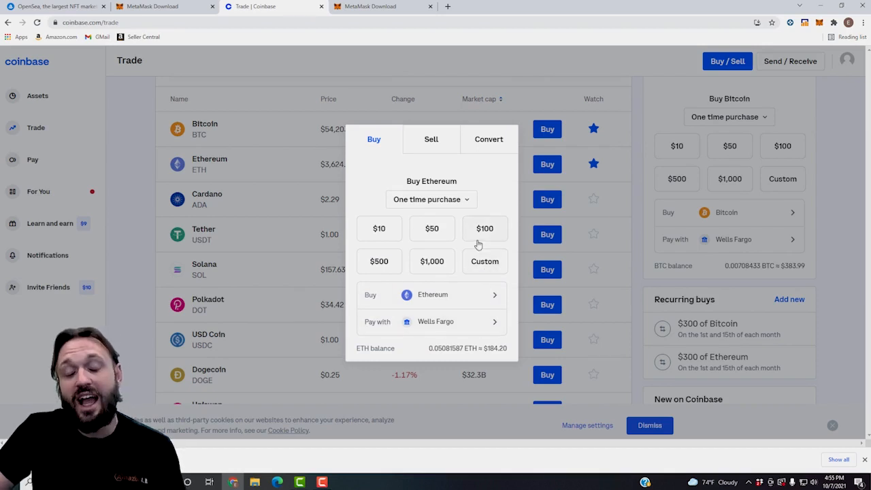
click(430, 198)
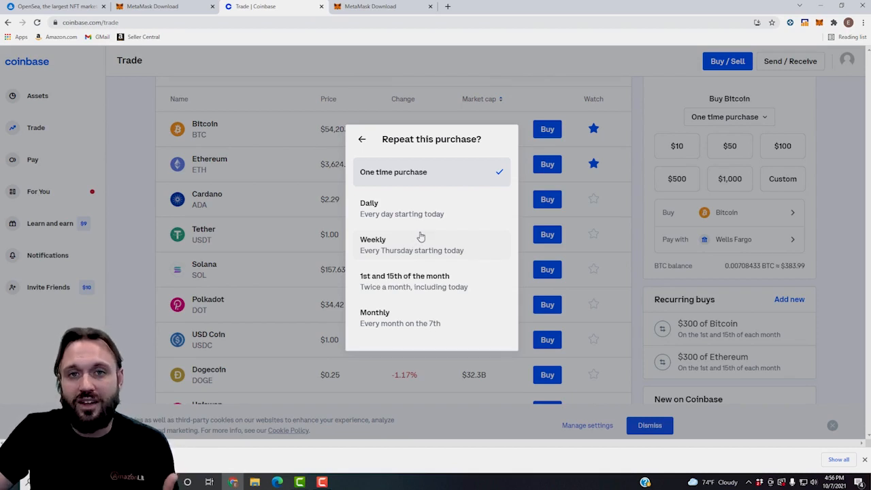
mouse_move(378, 158)
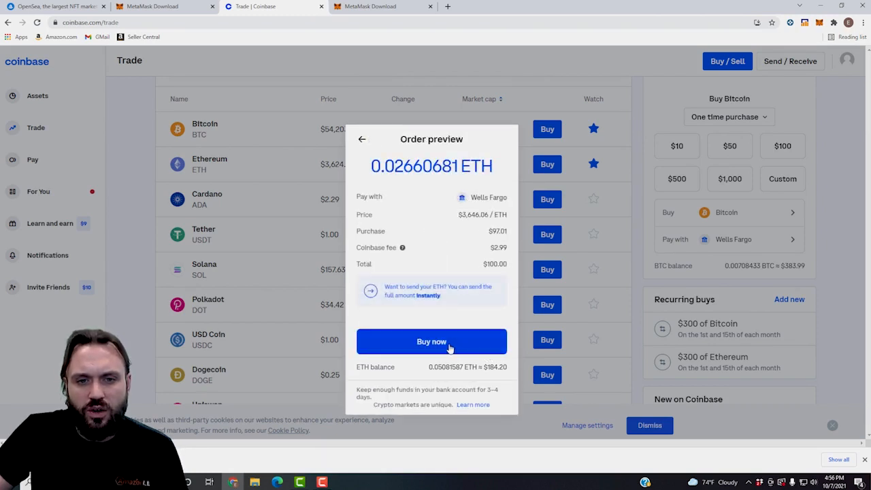
mouse_move(496, 296)
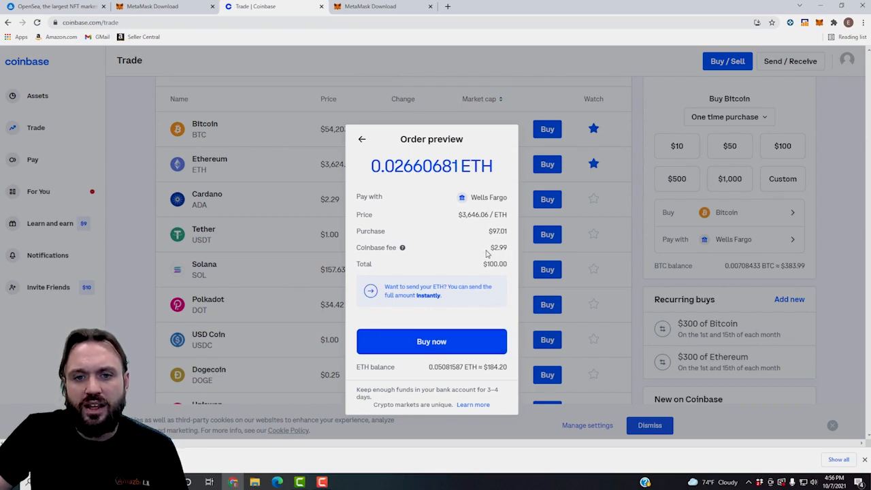
mouse_move(503, 255)
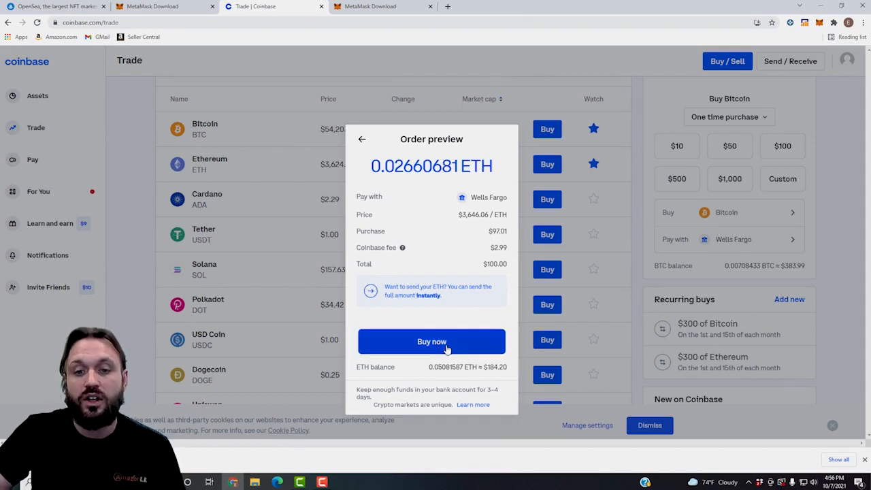
Step: Confirm Buy now on the $100 order and receive 0.02660681 ETH via Wells Fargo
click(431, 340)
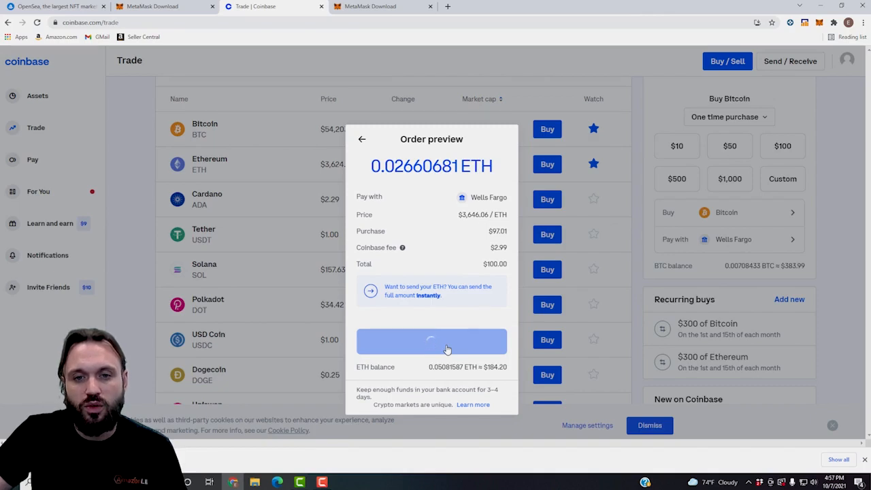
click(432, 340)
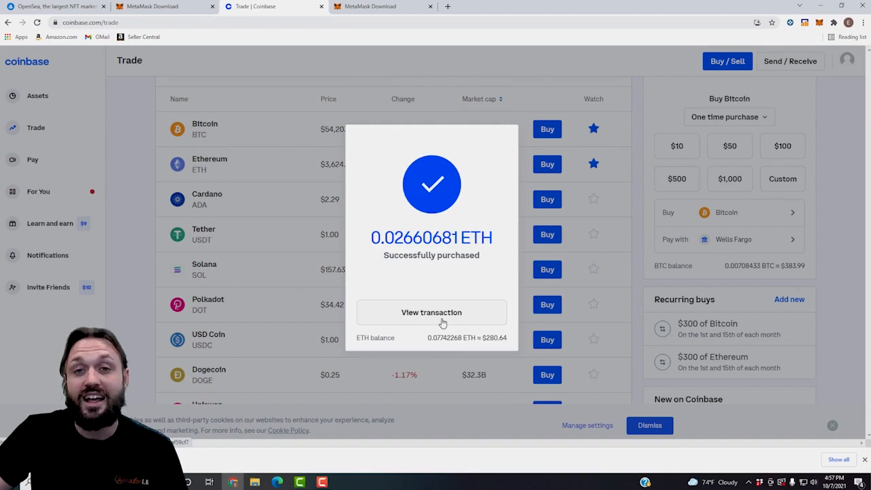
Step: View the $97.01 ETH purchase in wallet history, then return to the $1,185.24 Assets dashboard
click(430, 312)
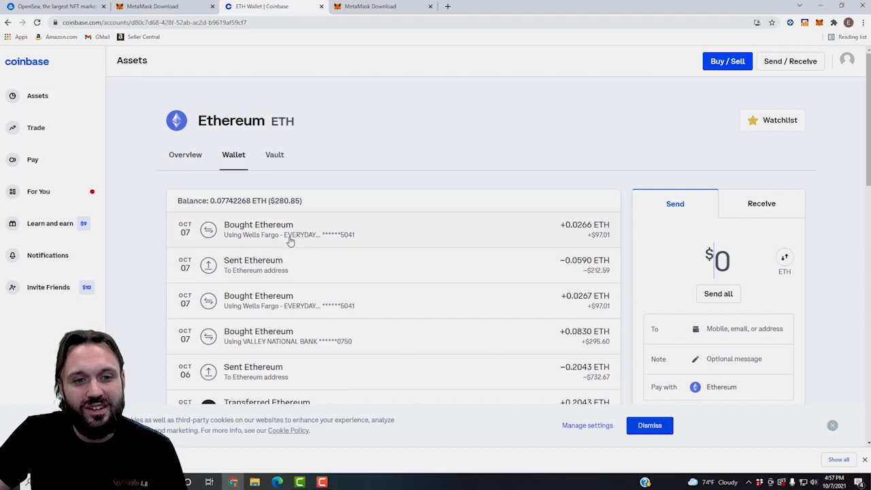
mouse_move(357, 245)
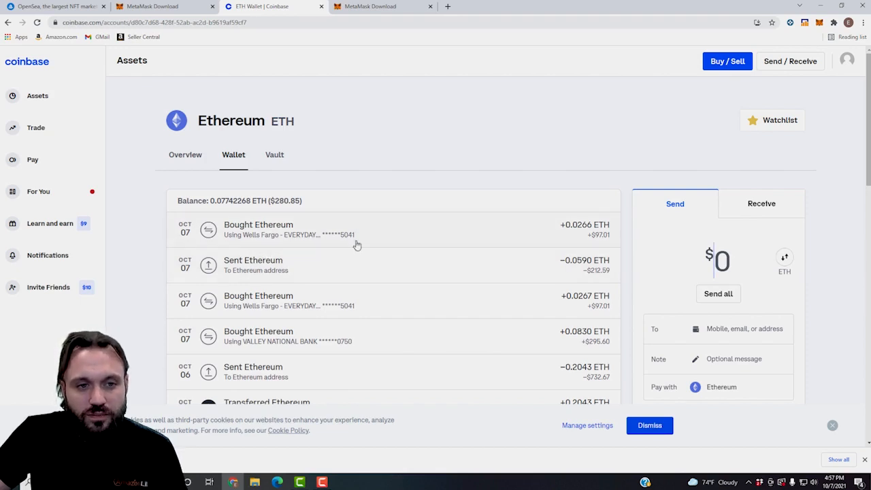
mouse_move(596, 246)
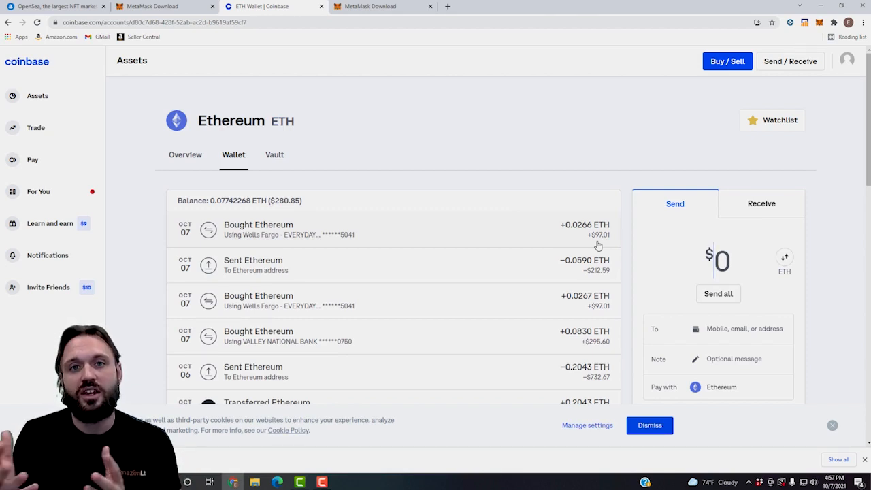
mouse_move(379, 209)
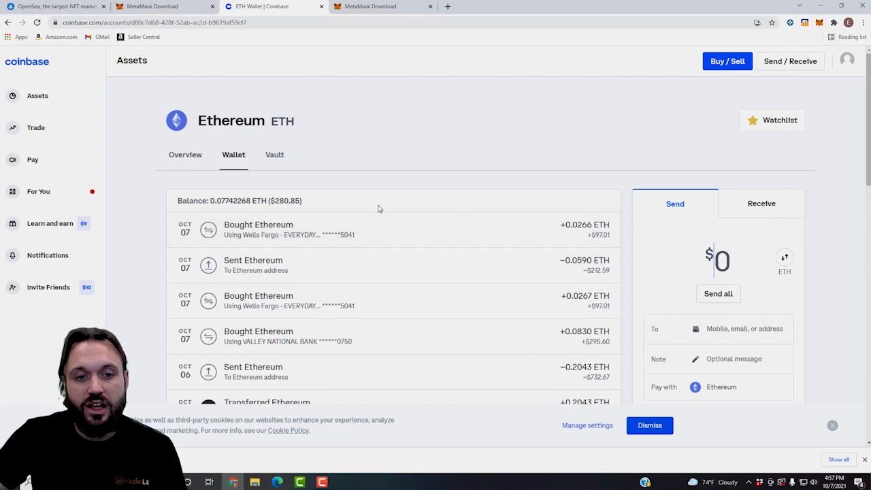
click(38, 95)
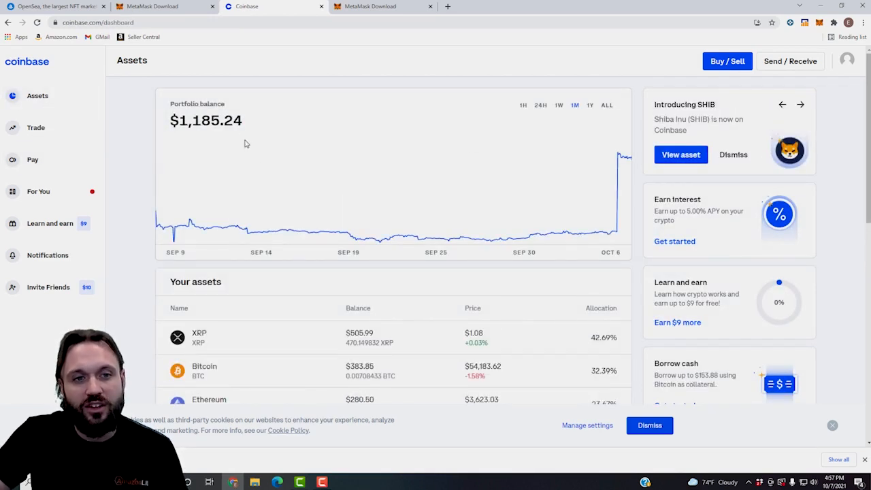
Step: Copy the MetaMask Account 1 address (0.5084 ETH) from the extension popup
scroll(down, 3)
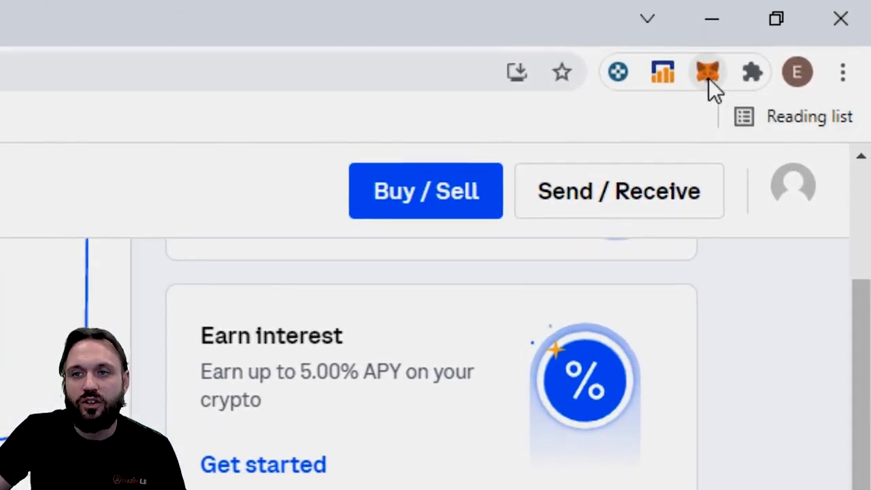
click(707, 70)
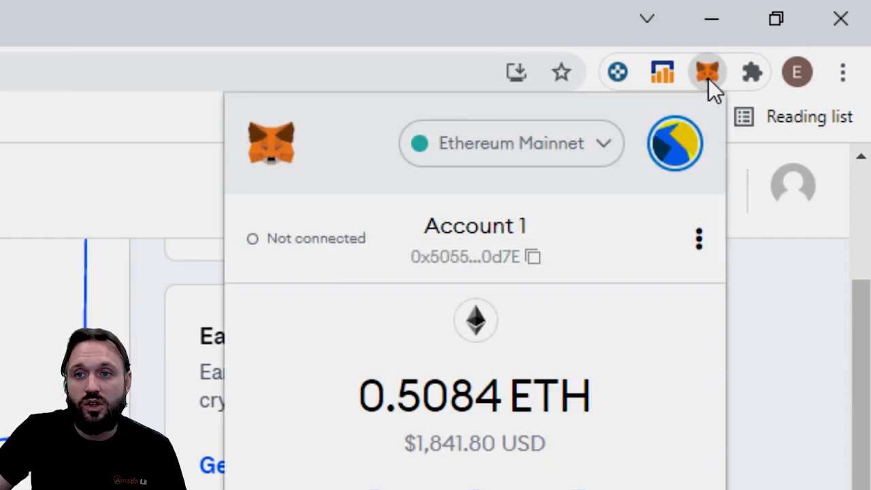
click(533, 256)
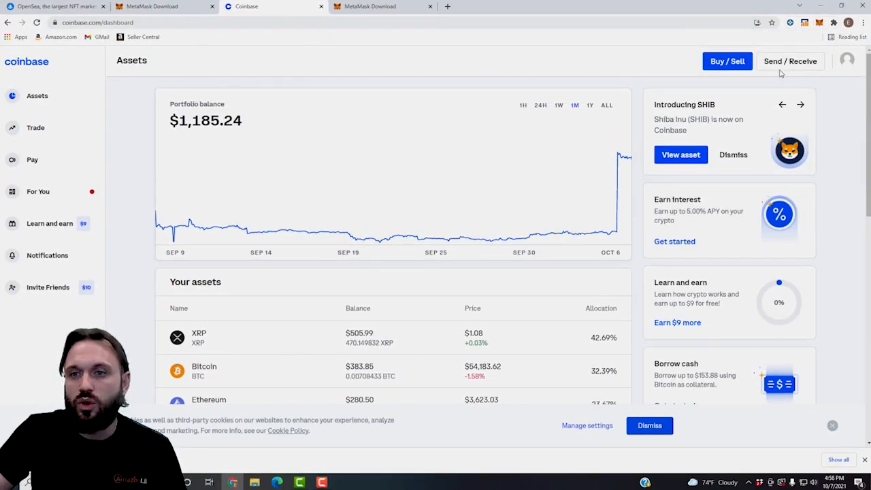
Step: Start a Coinbase send and choose Ethereum as the asset to pay with
click(789, 60)
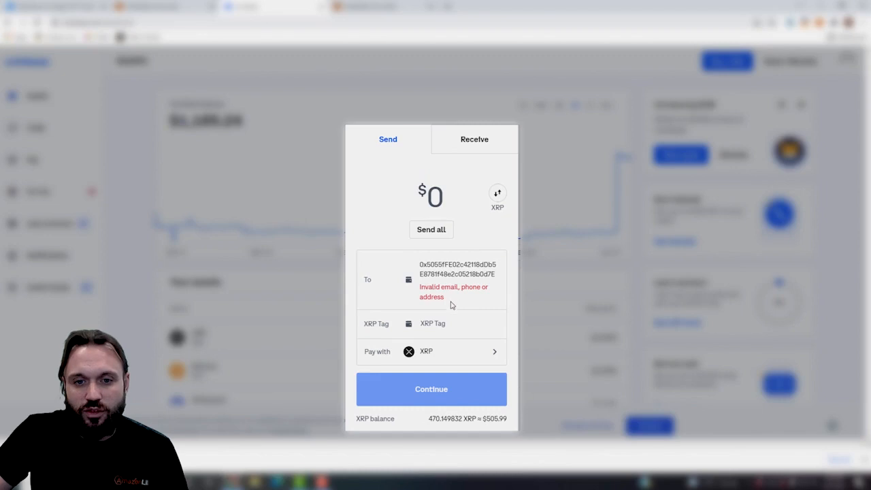
mouse_move(461, 310)
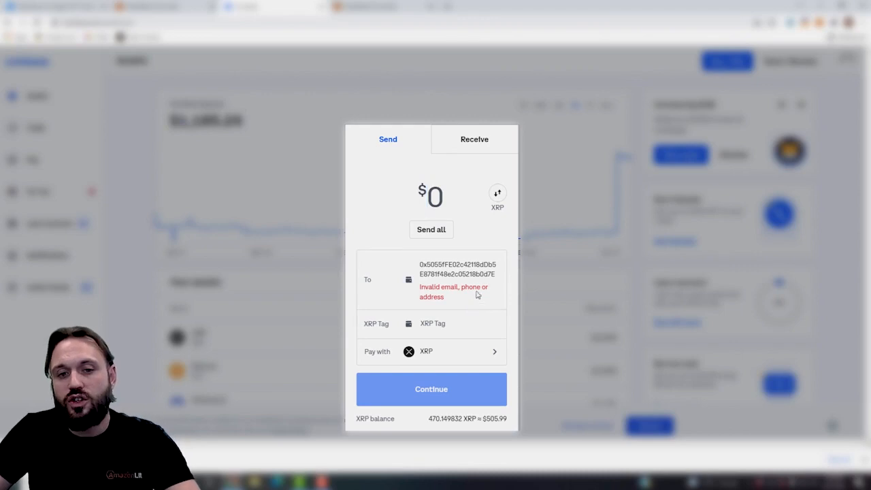
click(430, 196)
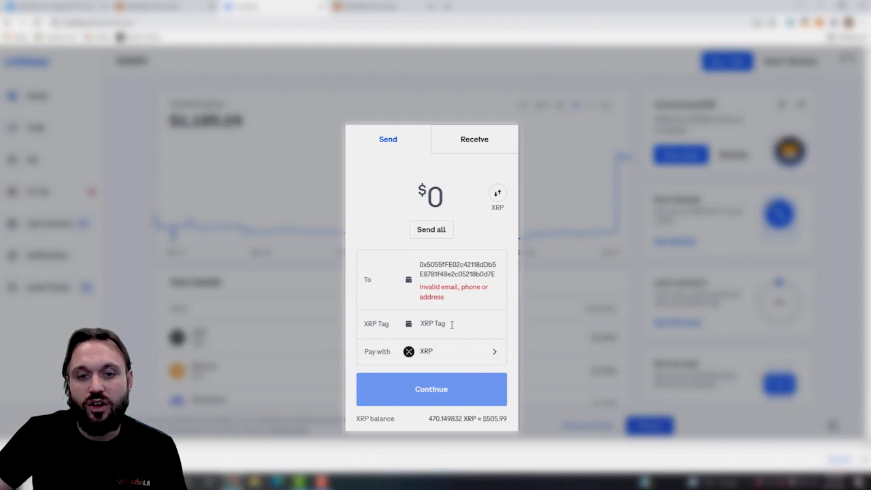
click(435, 196)
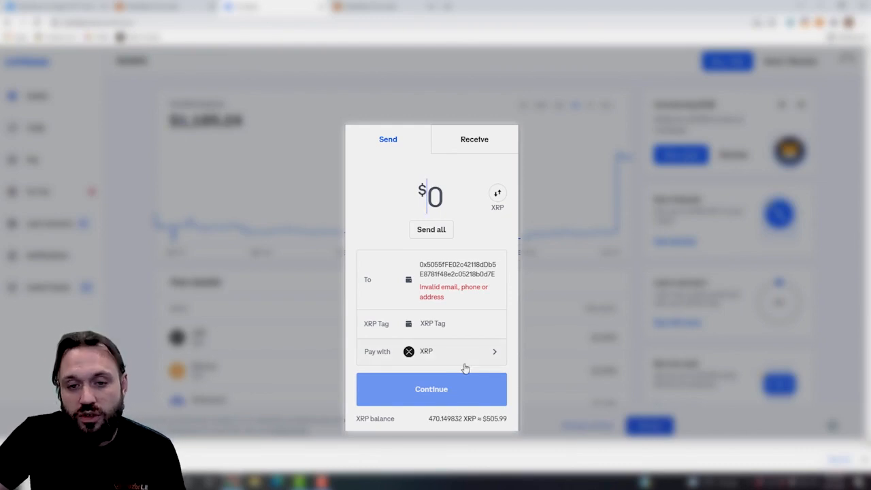
click(431, 351)
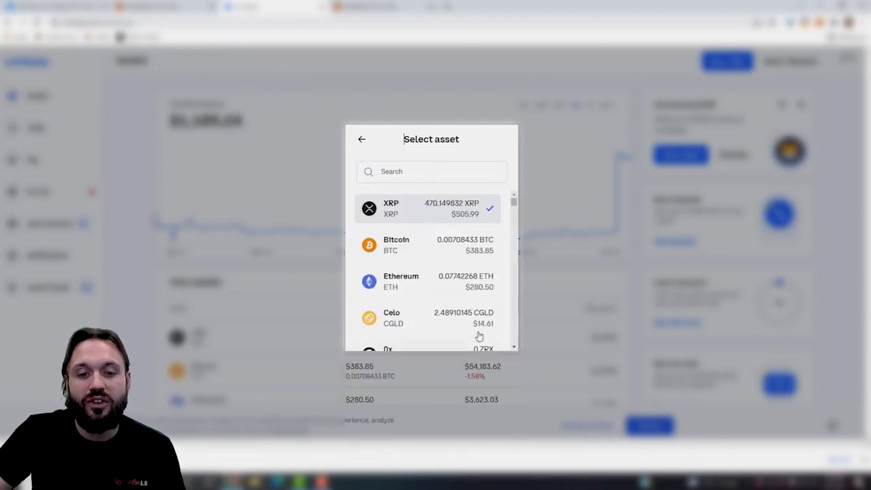
click(400, 280)
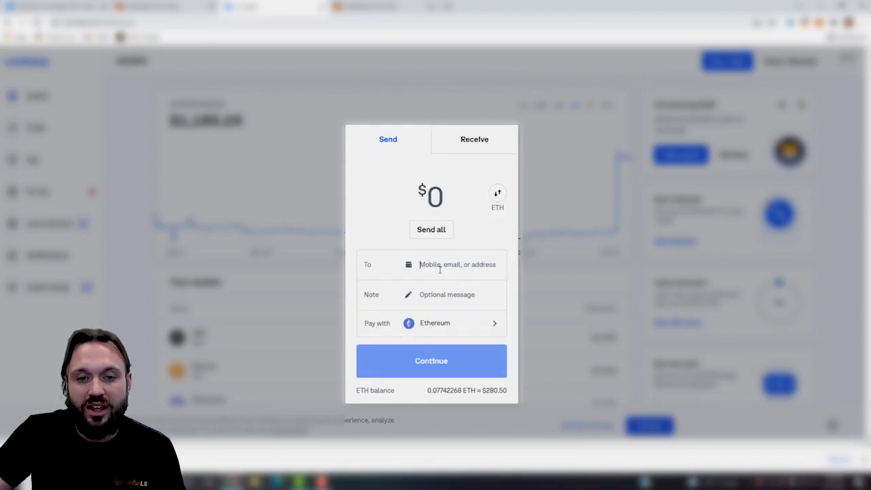
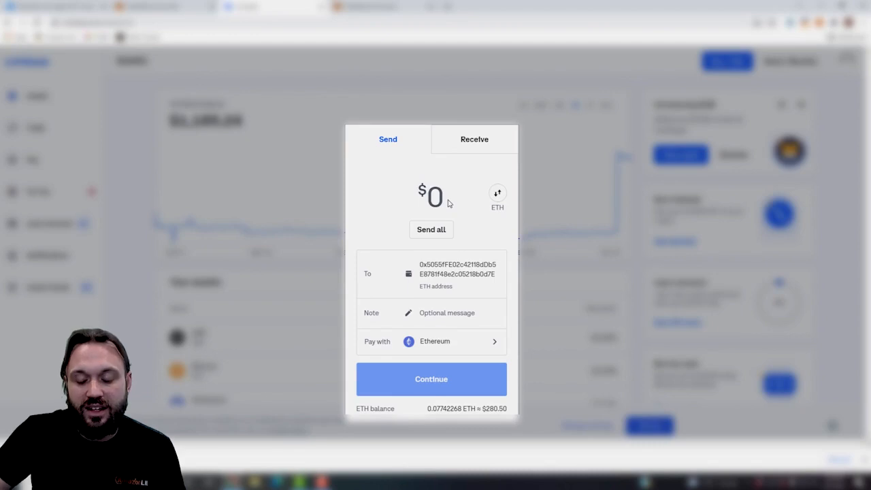
text(100)
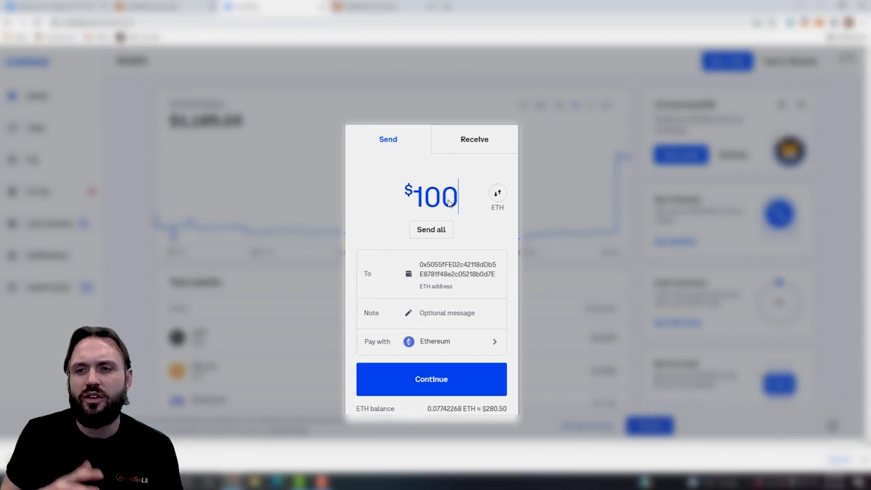
mouse_move(461, 370)
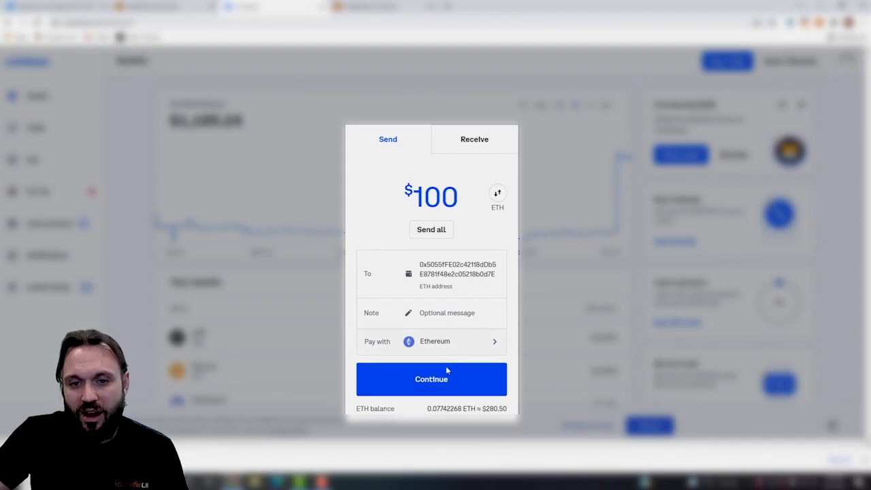
click(430, 378)
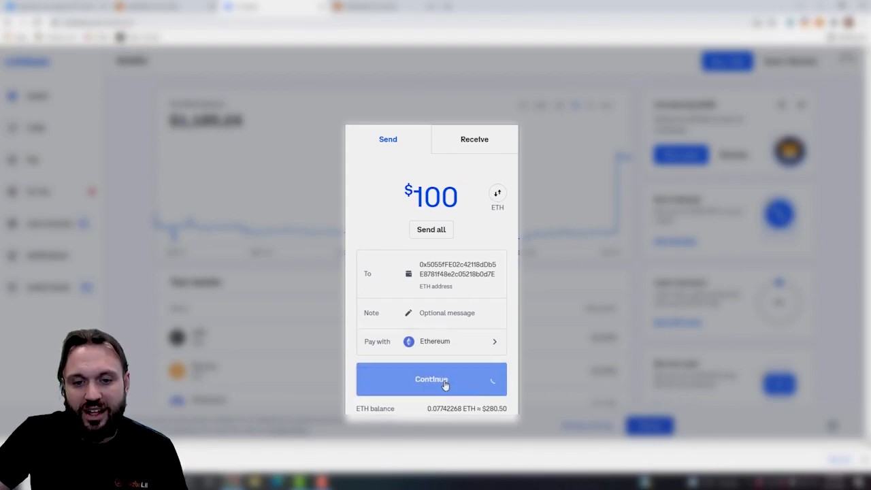
click(430, 378)
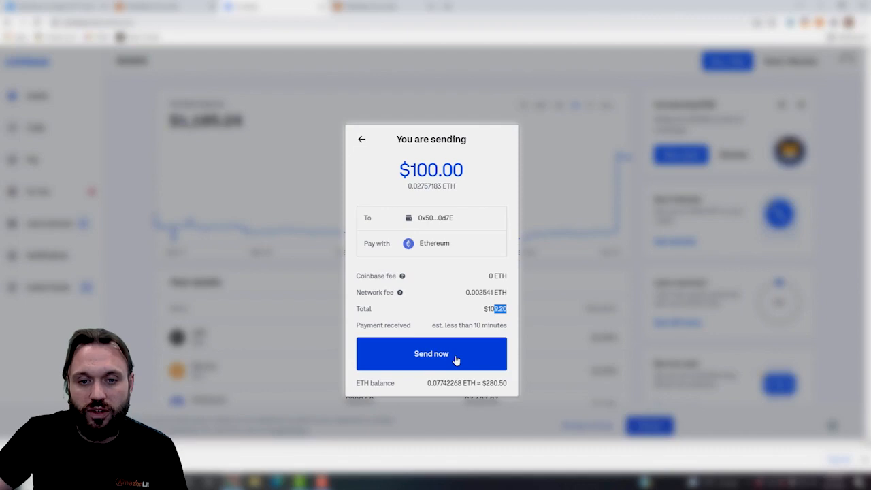
click(430, 354)
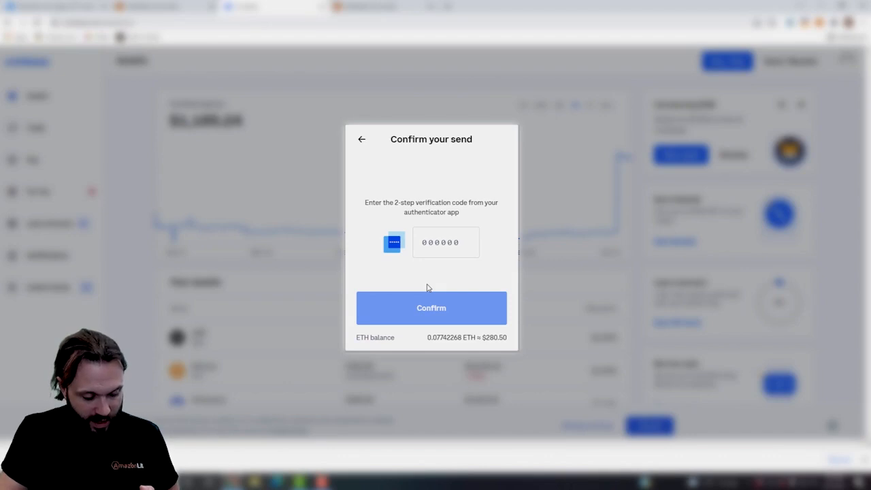
mouse_move(457, 302)
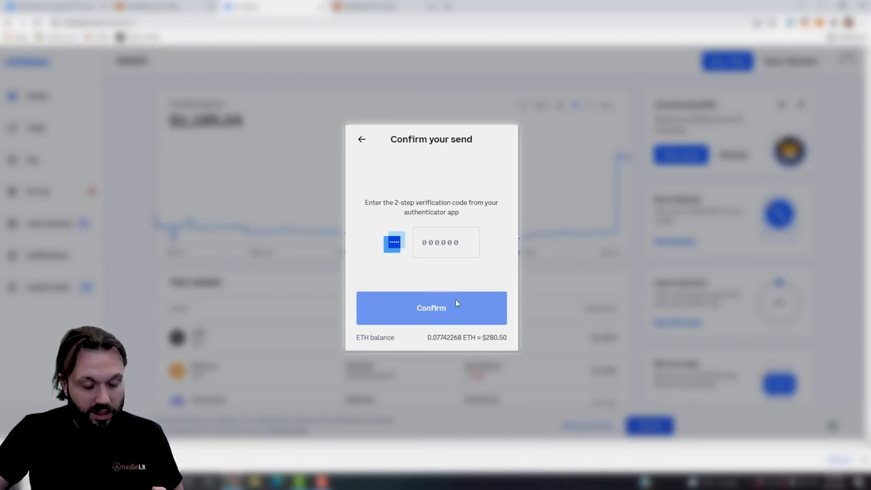
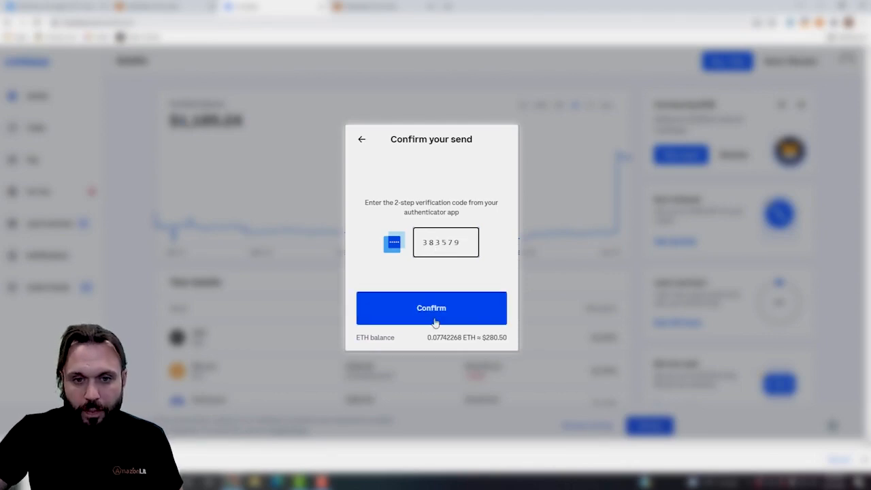
click(430, 307)
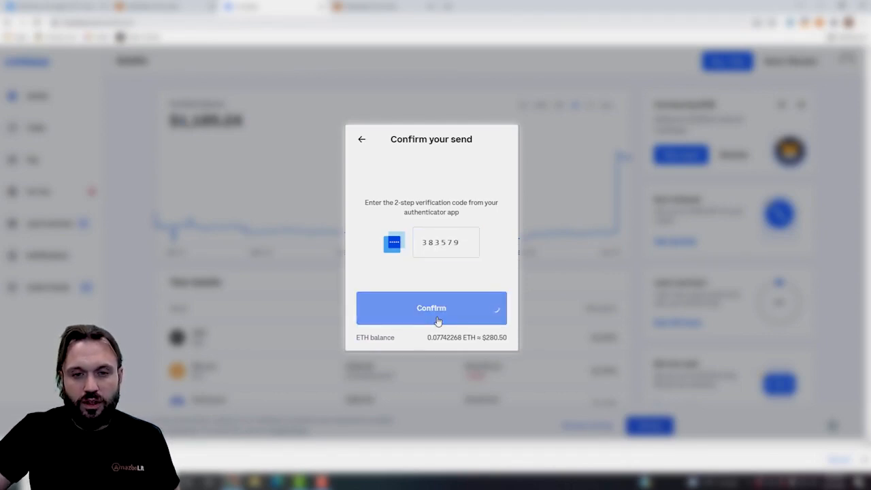
click(430, 308)
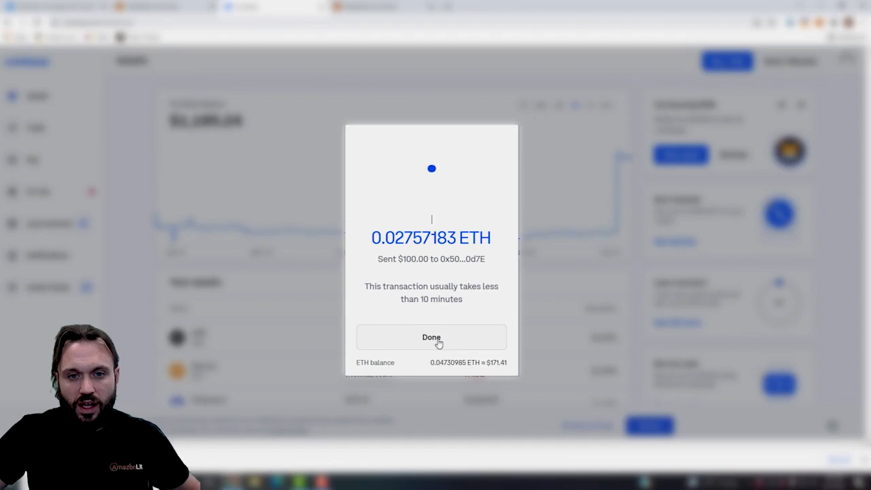
click(432, 338)
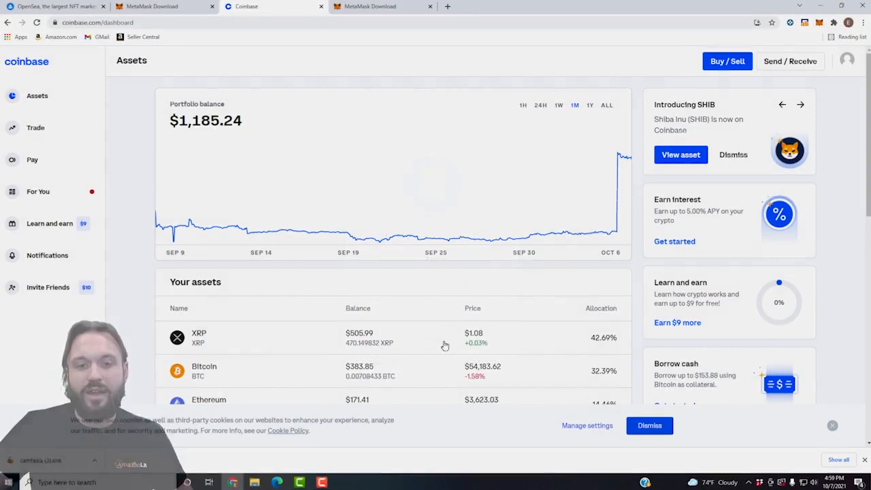
Step: Check the MetaMask balance and Activity history, then close the popup
click(789, 36)
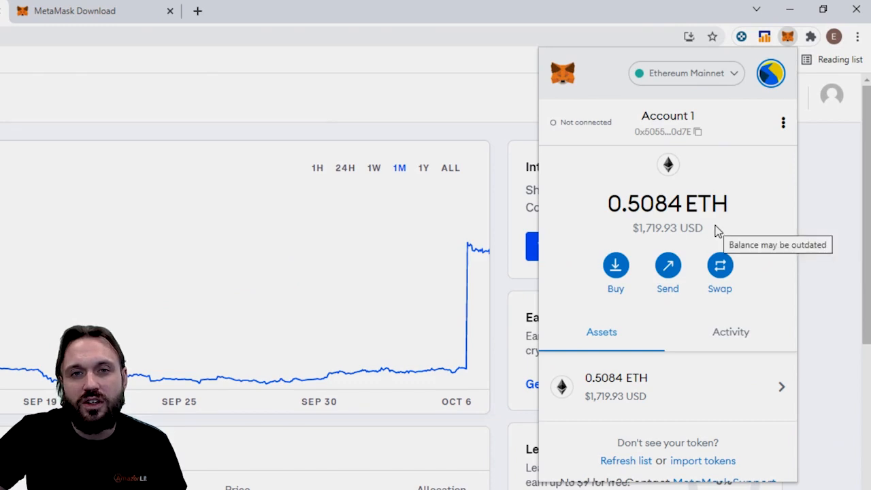
double_click(667, 228)
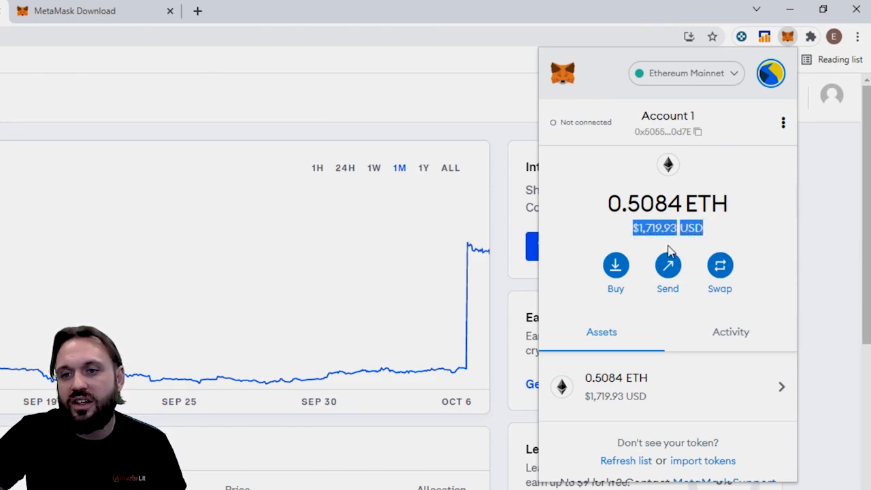
mouse_move(724, 234)
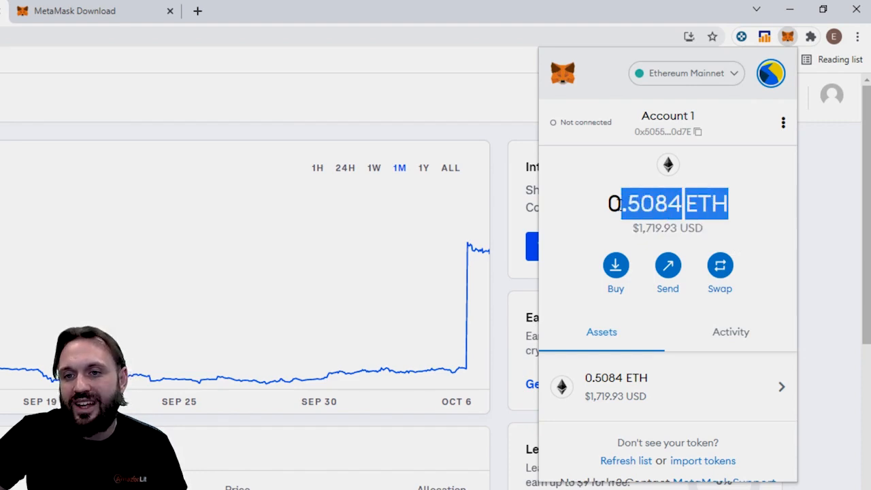
click(730, 332)
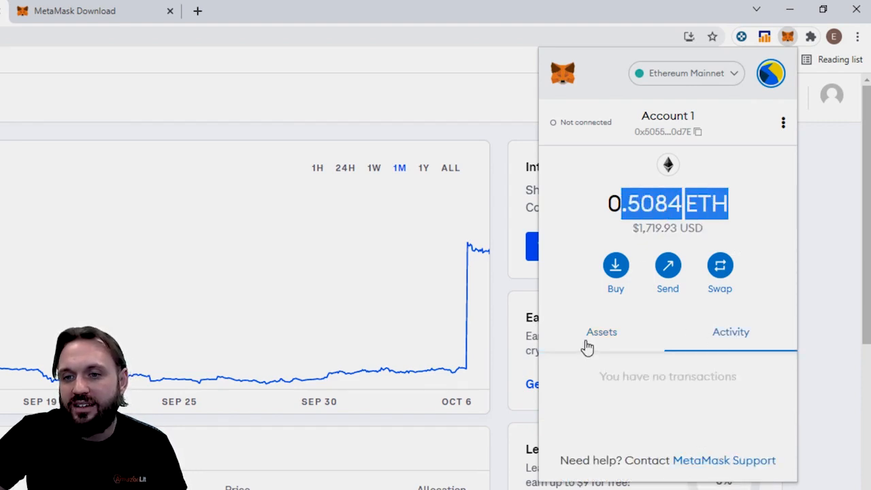
click(601, 332)
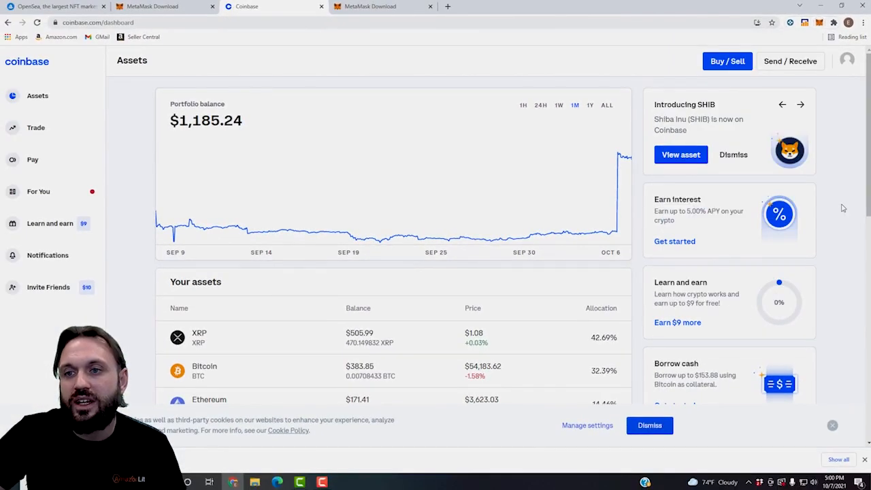
Step: Reopen MetaMask showing 0.536 ETH and the 0.027572 ETH Receive entry in Activity
click(832, 21)
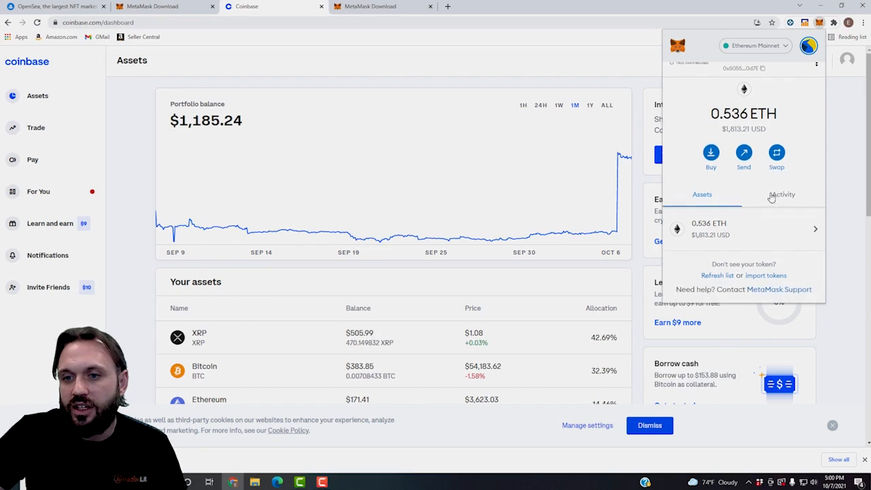
click(783, 194)
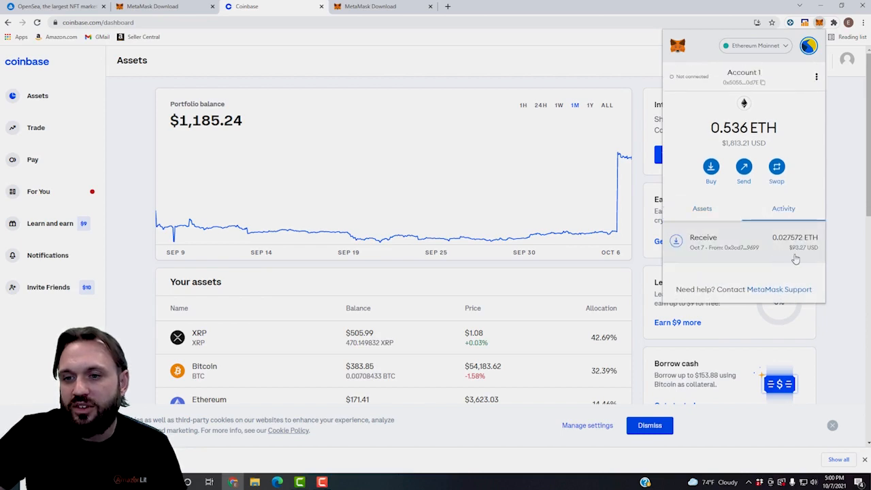
mouse_move(770, 255)
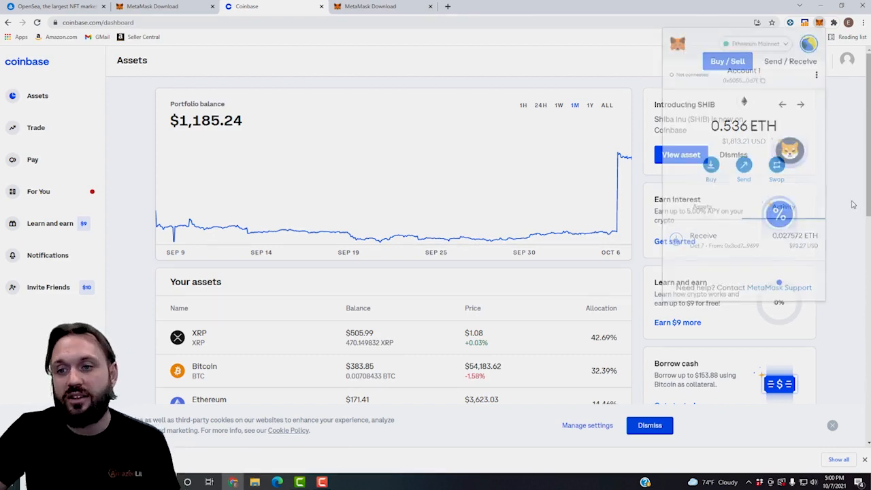
mouse_move(68, 12)
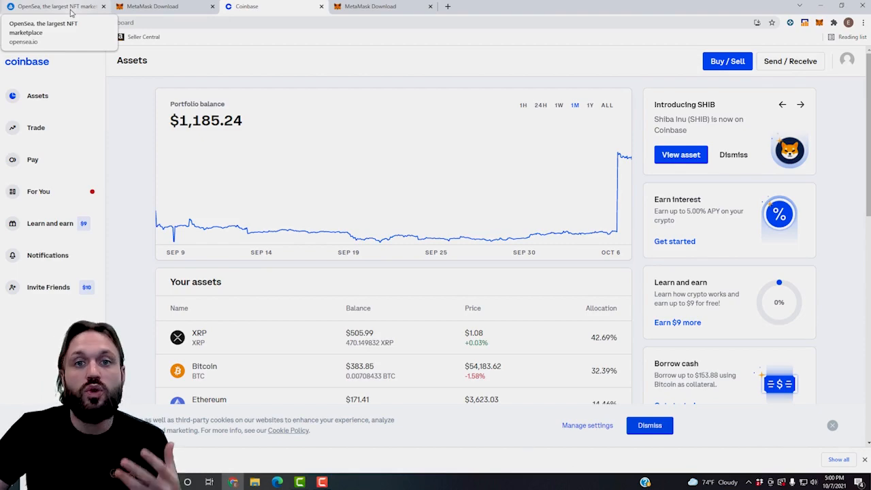
Step: On OpenSea, connect MetaMask from the wallet panel, showing 0.536 ETH ($1,920.57)
click(52, 6)
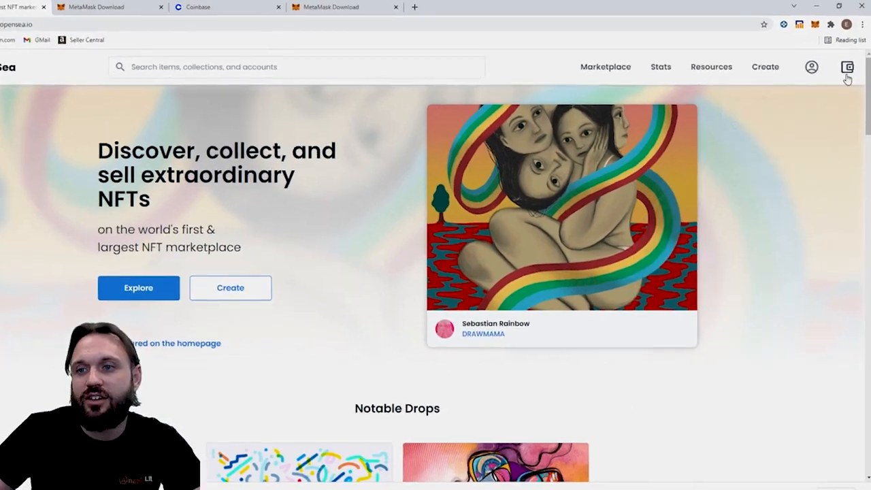
click(846, 67)
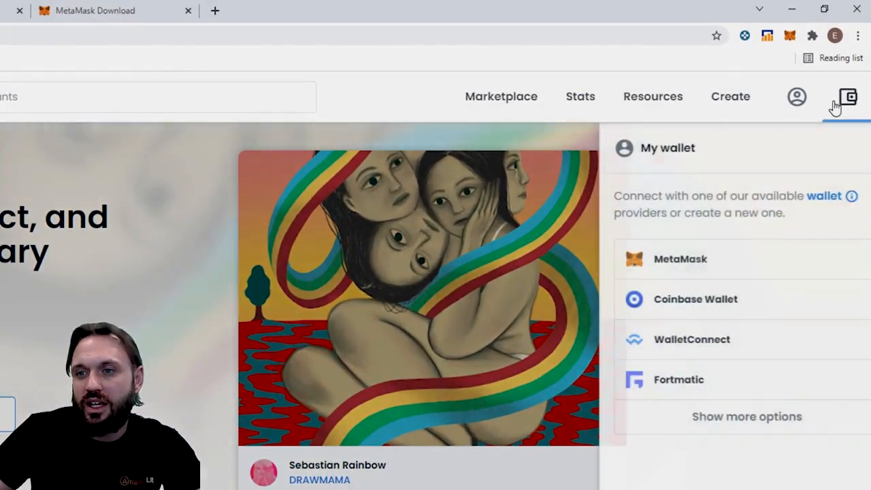
click(680, 259)
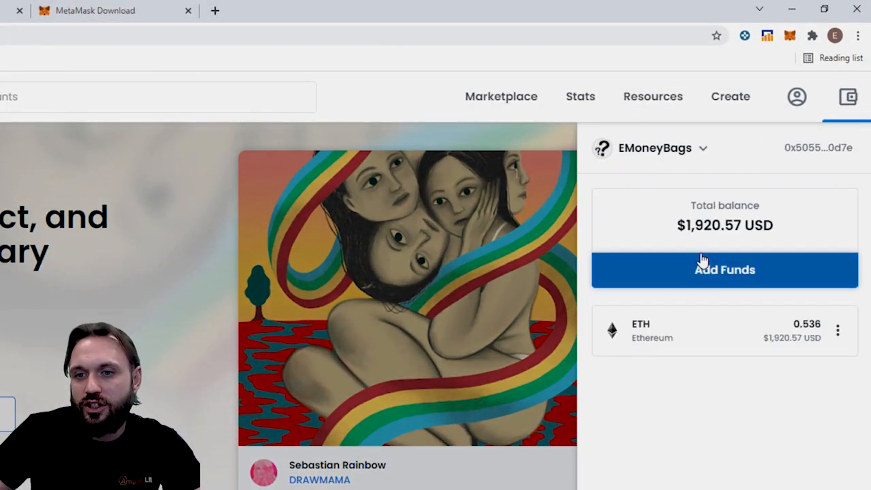
Step: Check the EMoneyBags profile menu, then close the menu and wallet panel
click(797, 97)
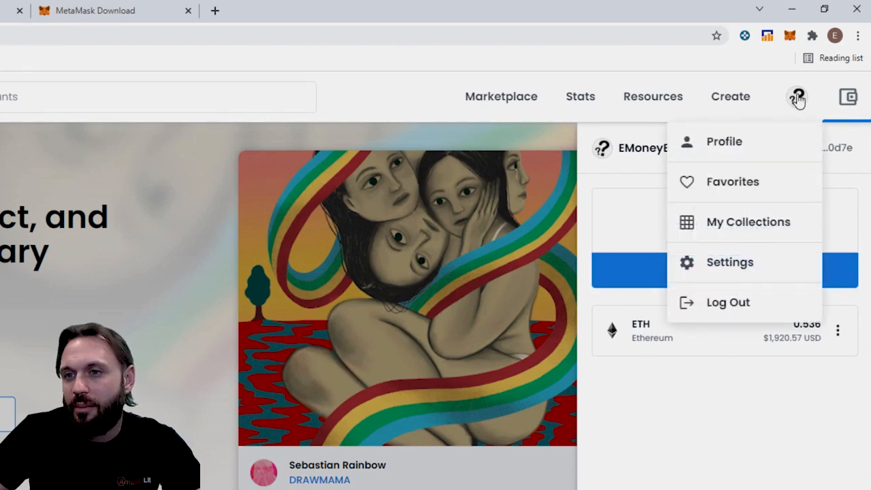
mouse_move(824, 122)
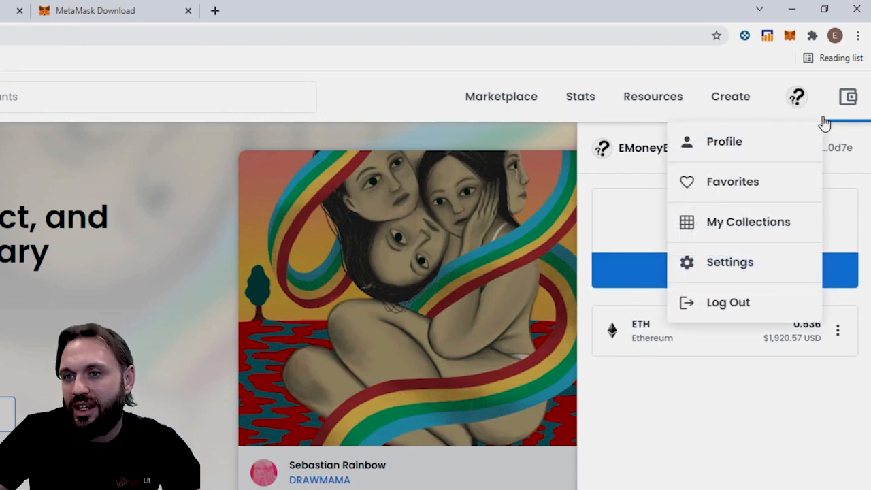
click(848, 95)
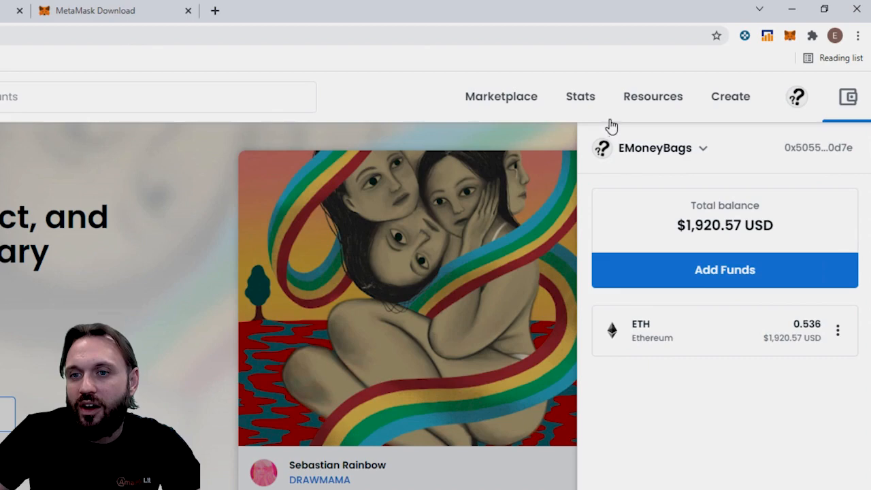
click(847, 98)
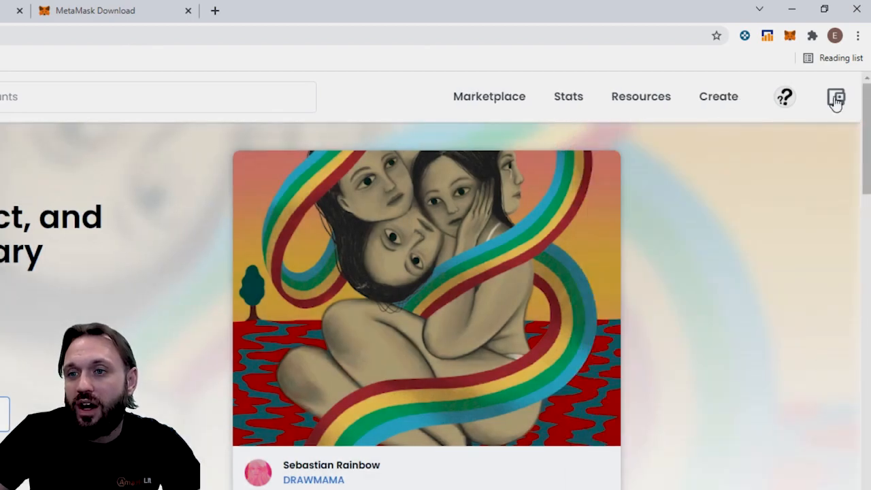
Step: Reshow the OpenSea wallet balance, then visit the MetaMask download tab and the Coinbase dashboard
click(836, 97)
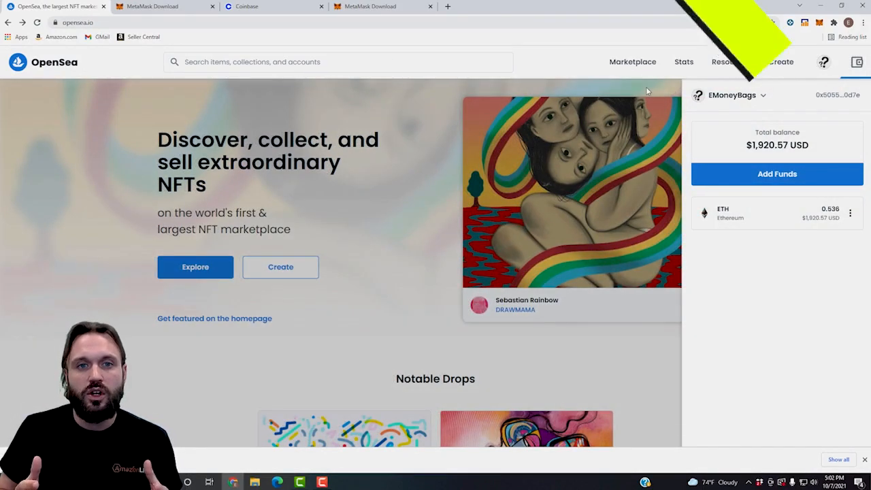
click(381, 6)
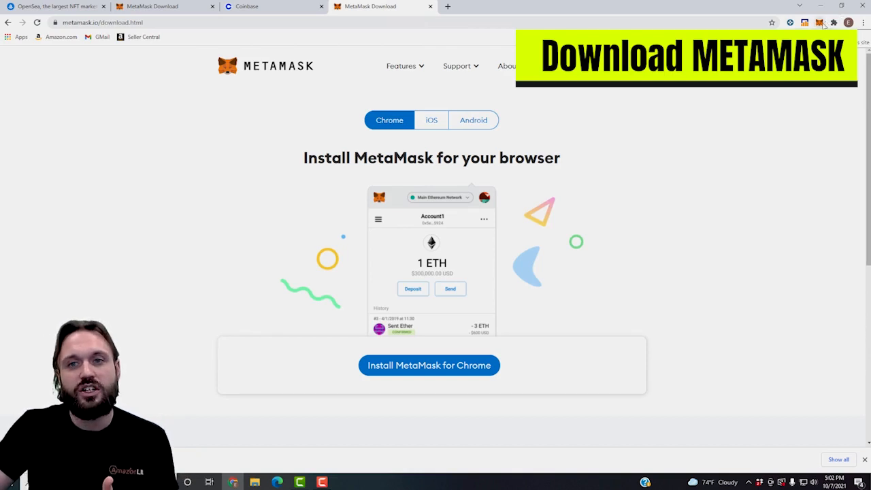
click(272, 5)
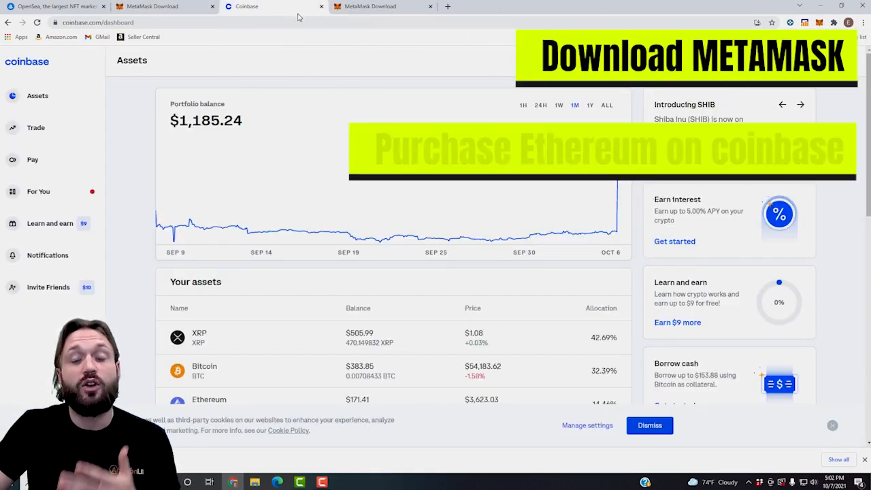